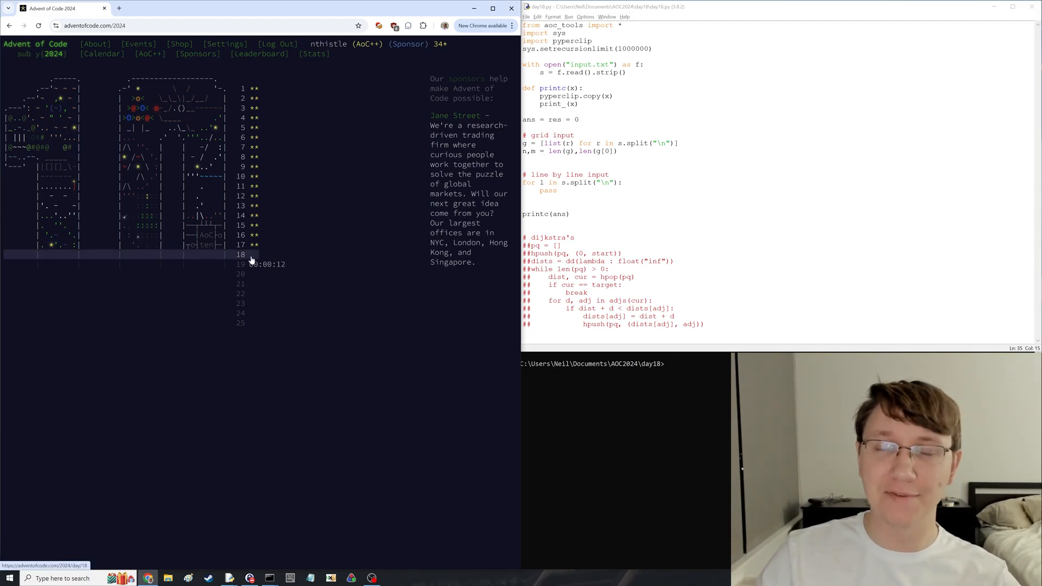
mouse_move(313, 252)
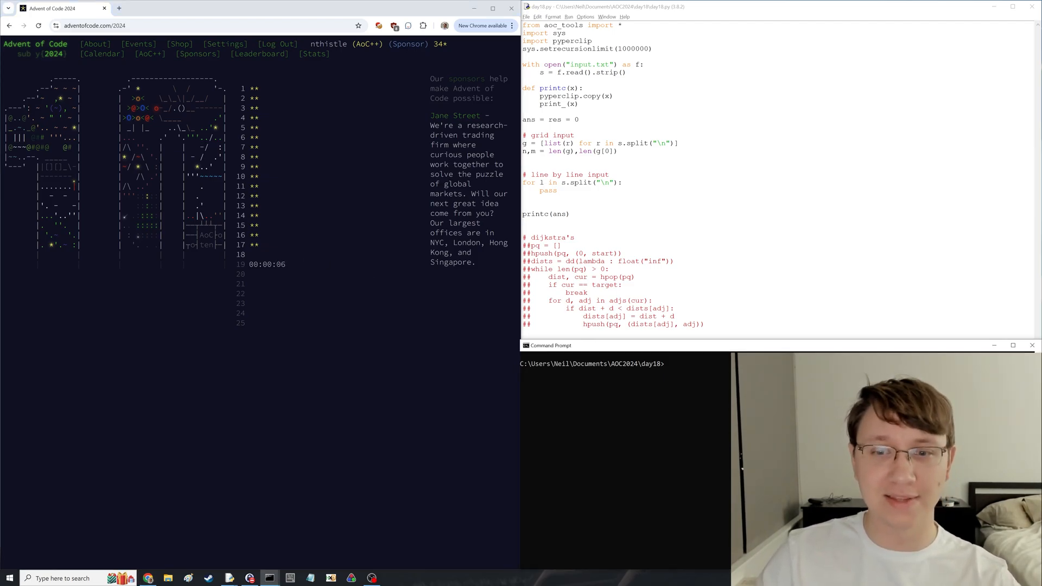
- Run ..\fetch.bat 19 in Command Prompt to download the Day 19 input
type("..\\fetch.bat")
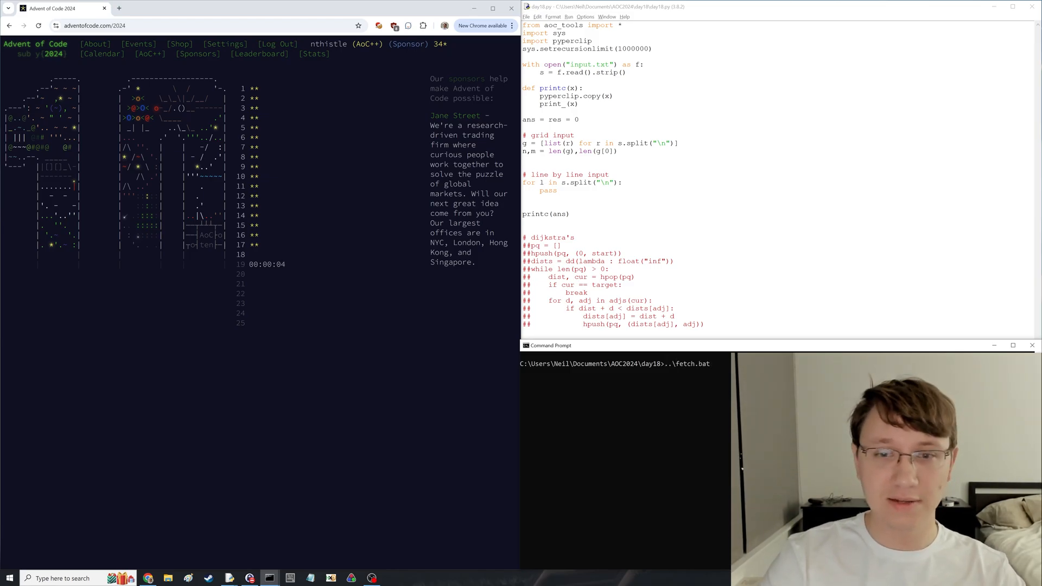
type("19")
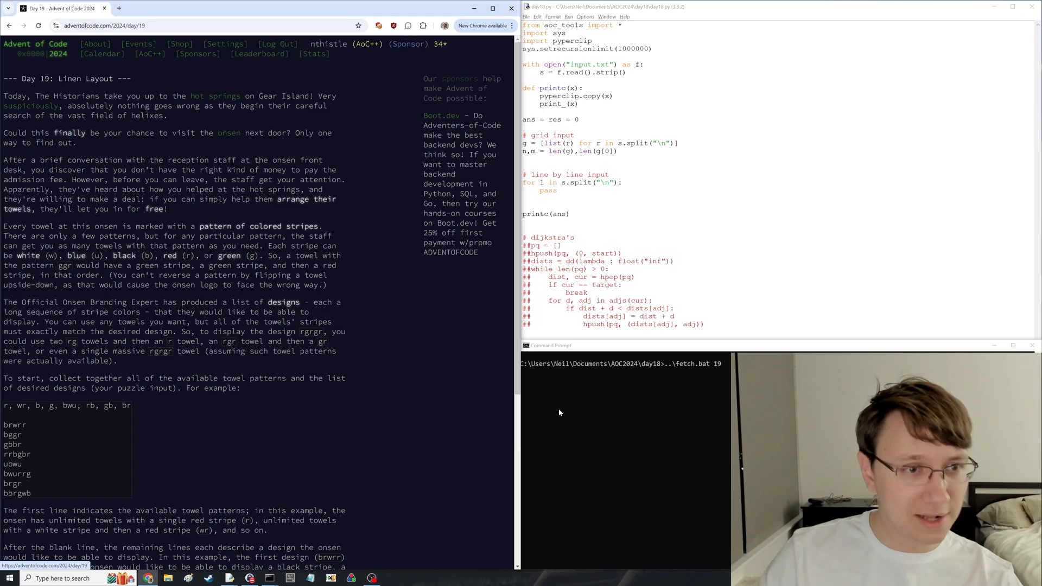
- Add s1,s2 = s.split("\n\n") after the answer variables and delete the grid-input block
scroll("down", 3)
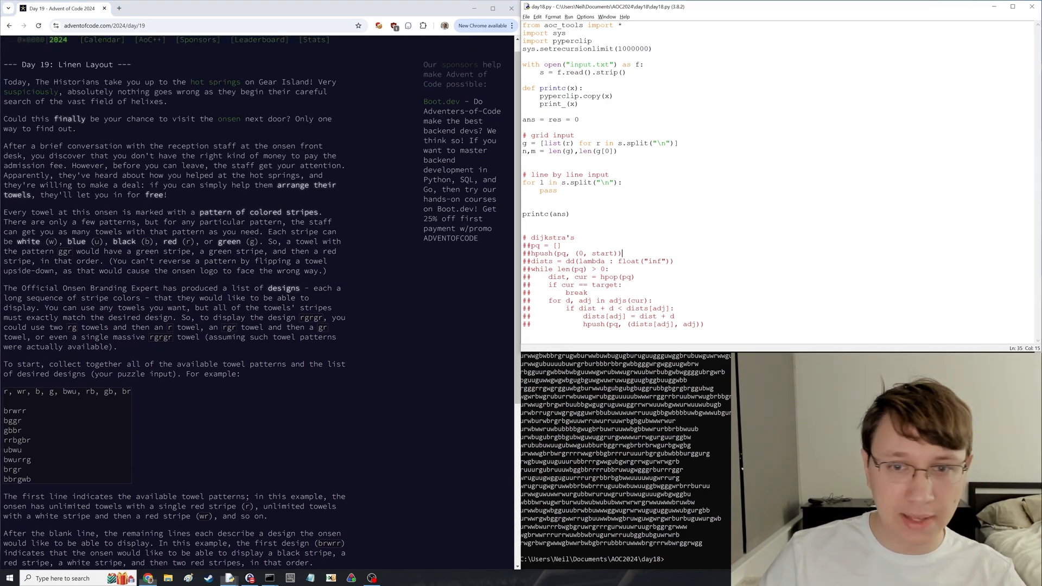
left_click(570, 214)
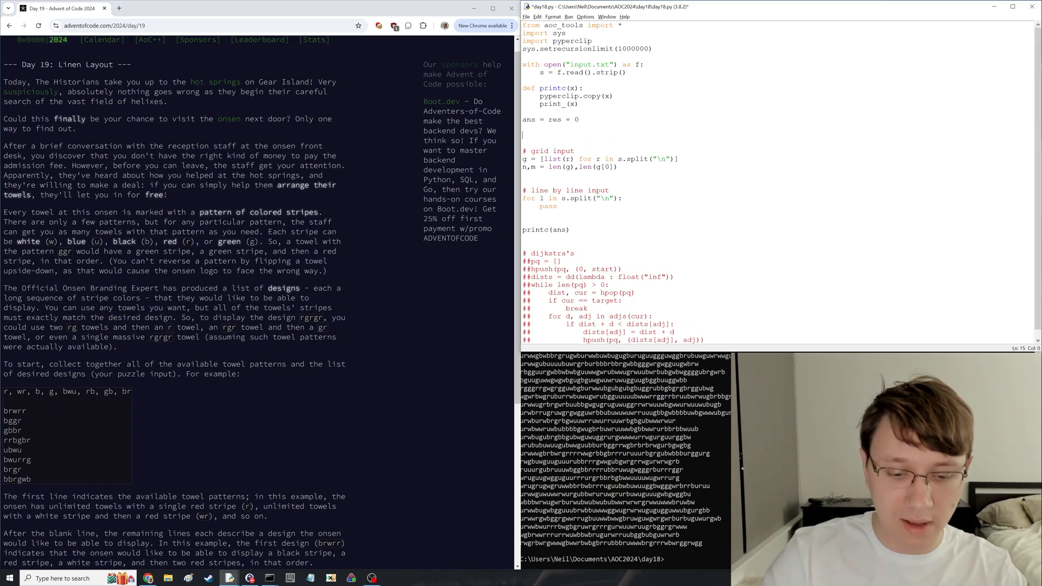
type("s1,s2 = ss.split(\"\\n\\n")
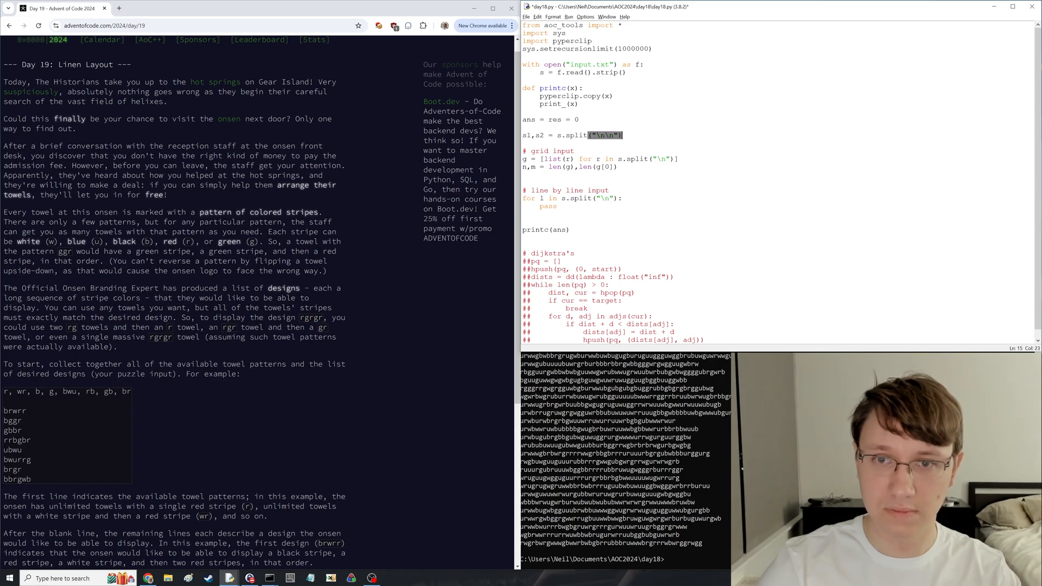
key("Delete")
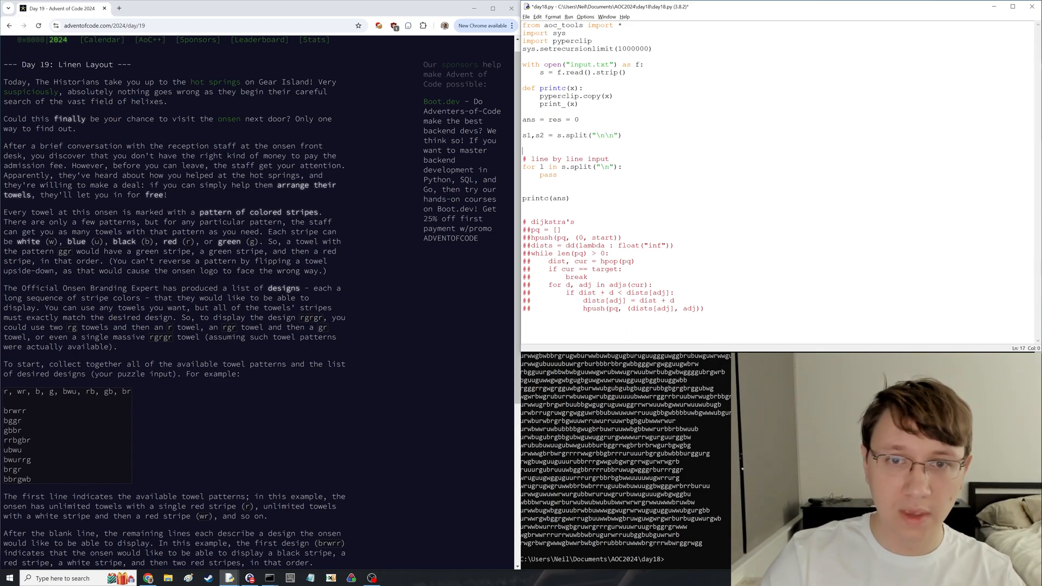
scroll("down", 3)
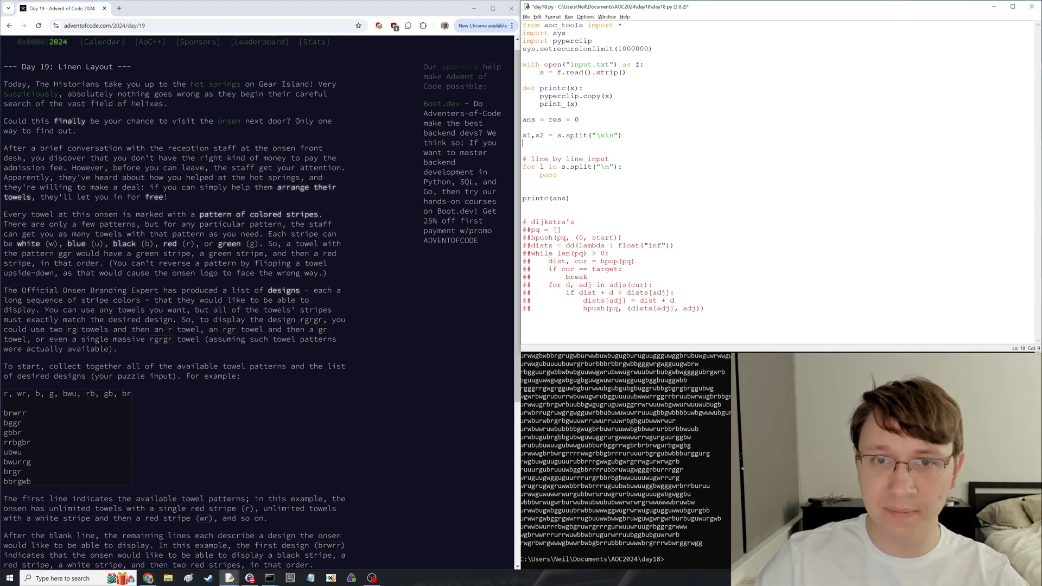
- Store towel patterns as a set and start solve(s) with a cache dict instead of a functools decorator
type("s1 = s.split")
type("def")
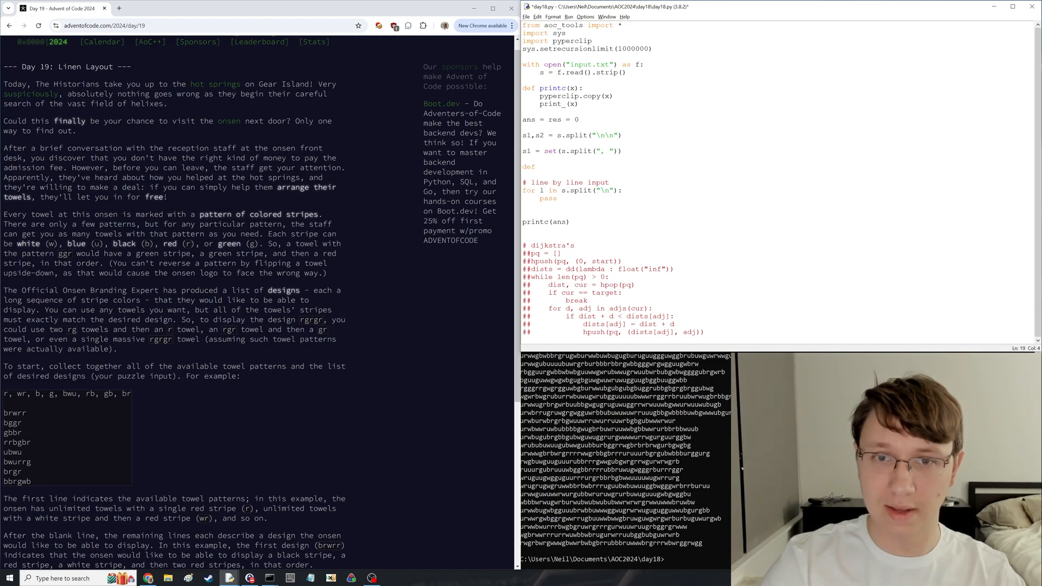
type("solve(s):")
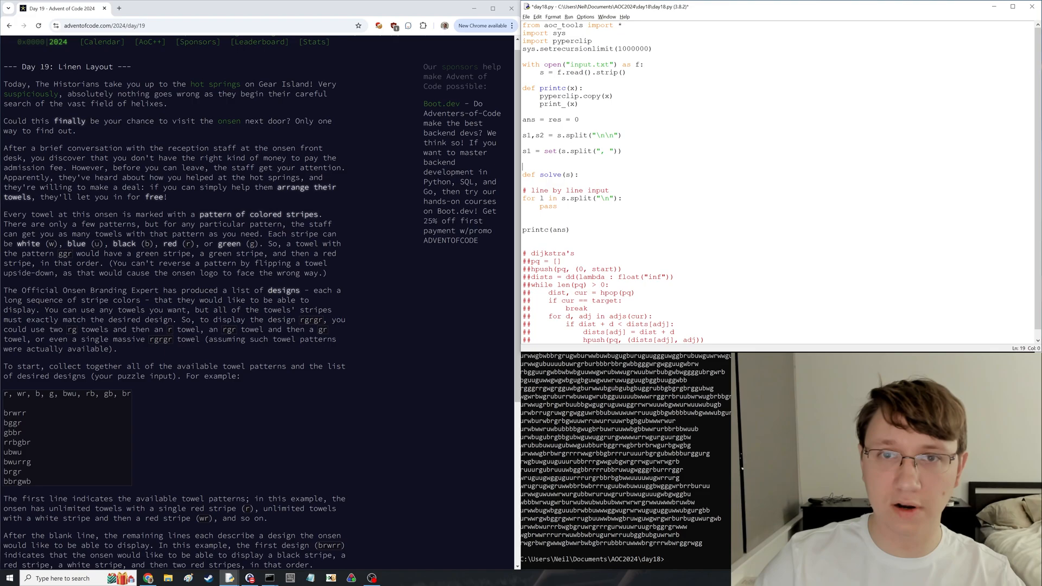
type("@functools.cache")
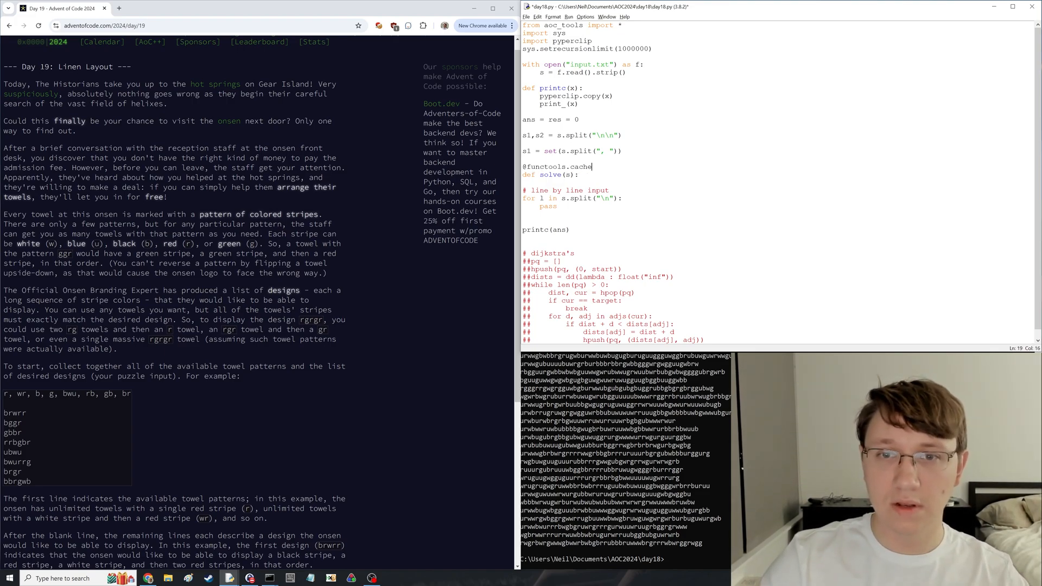
key("Backspace")
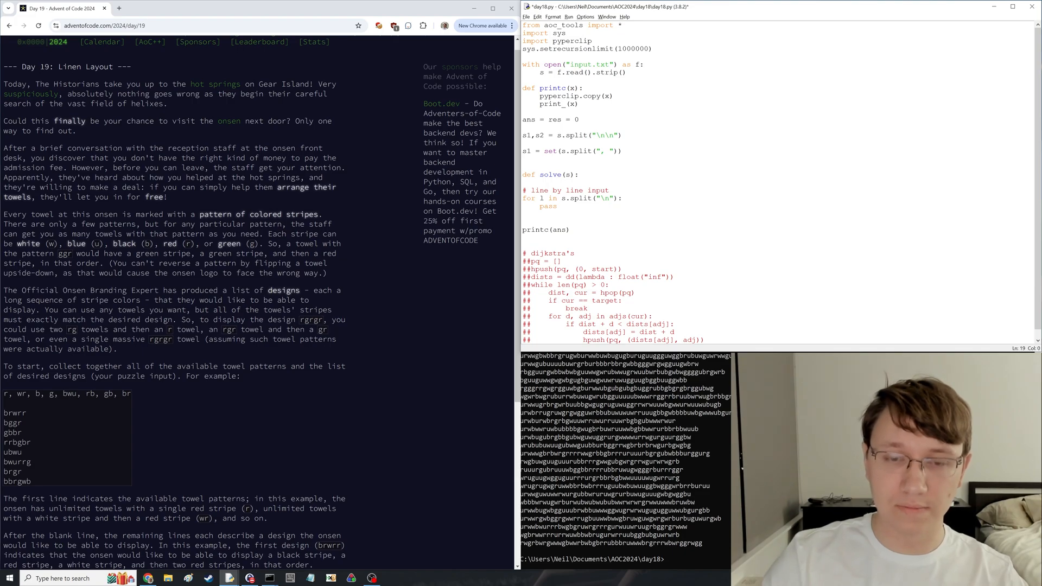
type("cache = {")
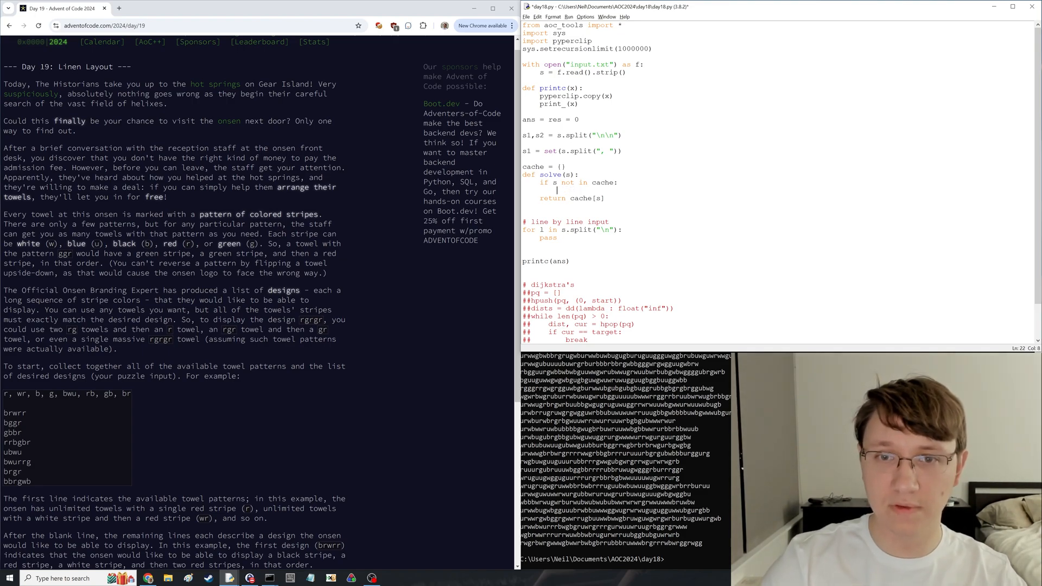
- Return 1 from solve when the remaining design string is empty
type("if")
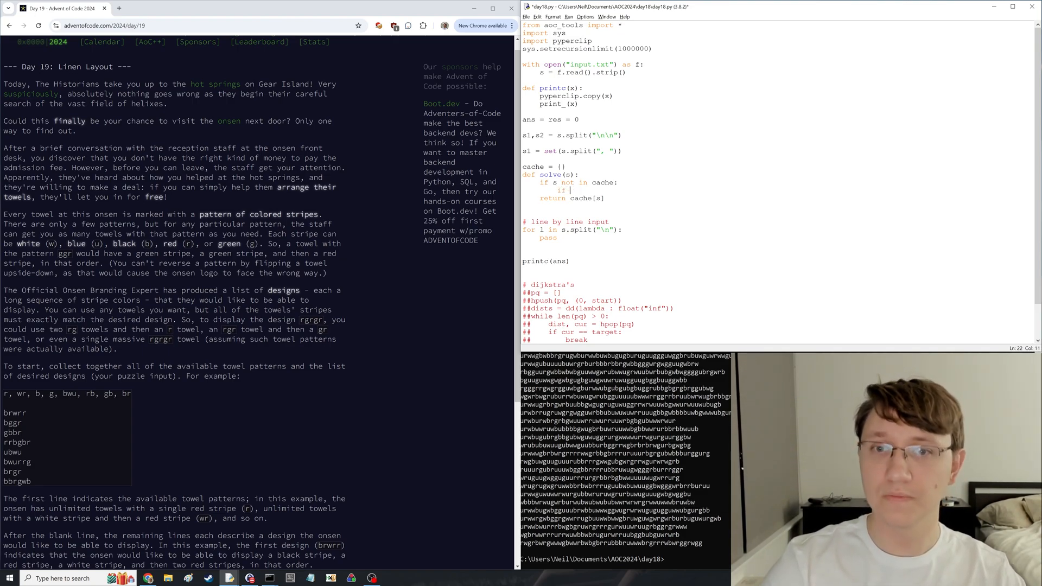
type("len(s) ==")
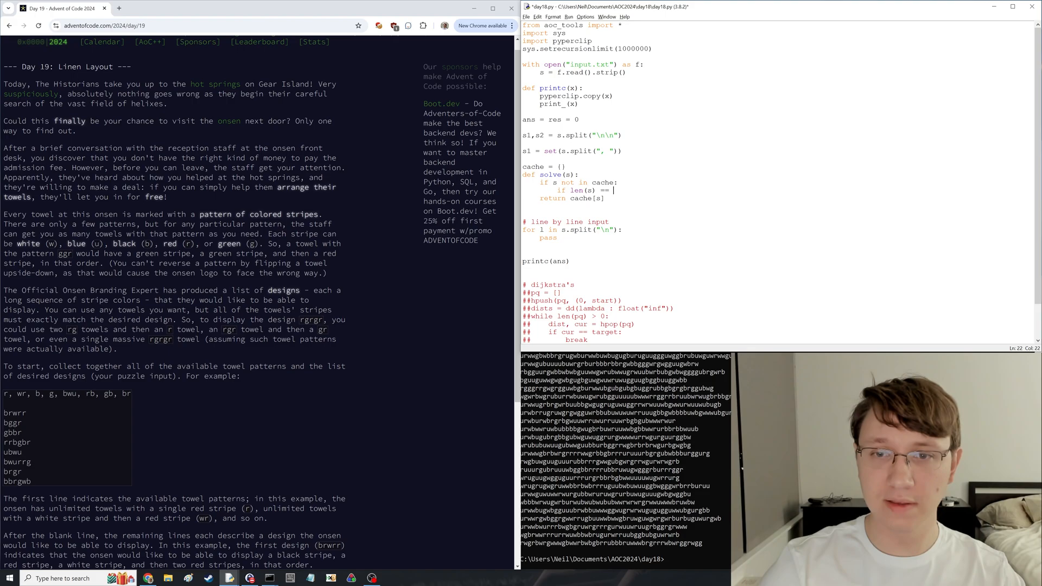
type("\"\":")
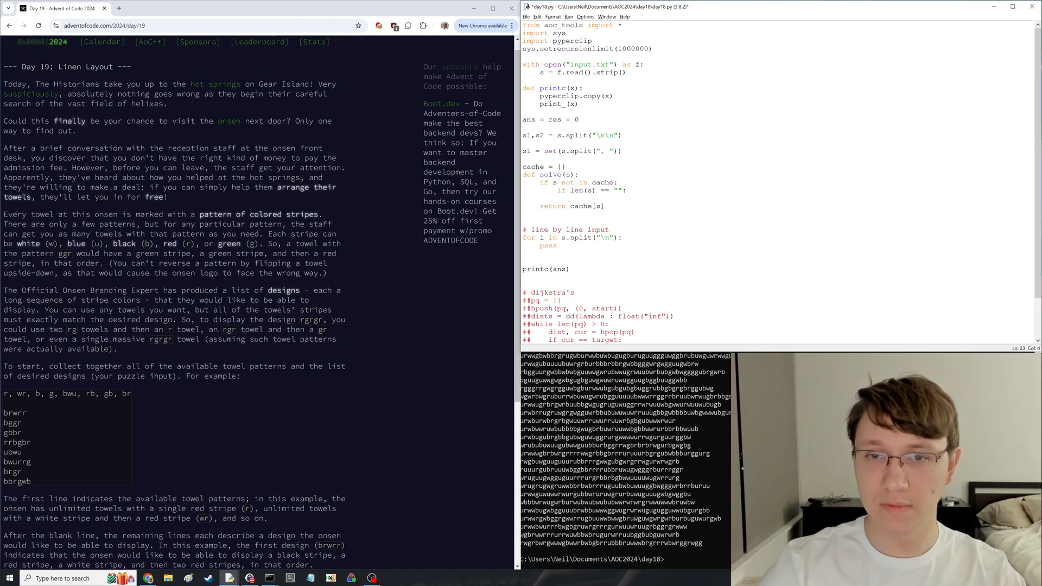
type("return 1")
type("else:")
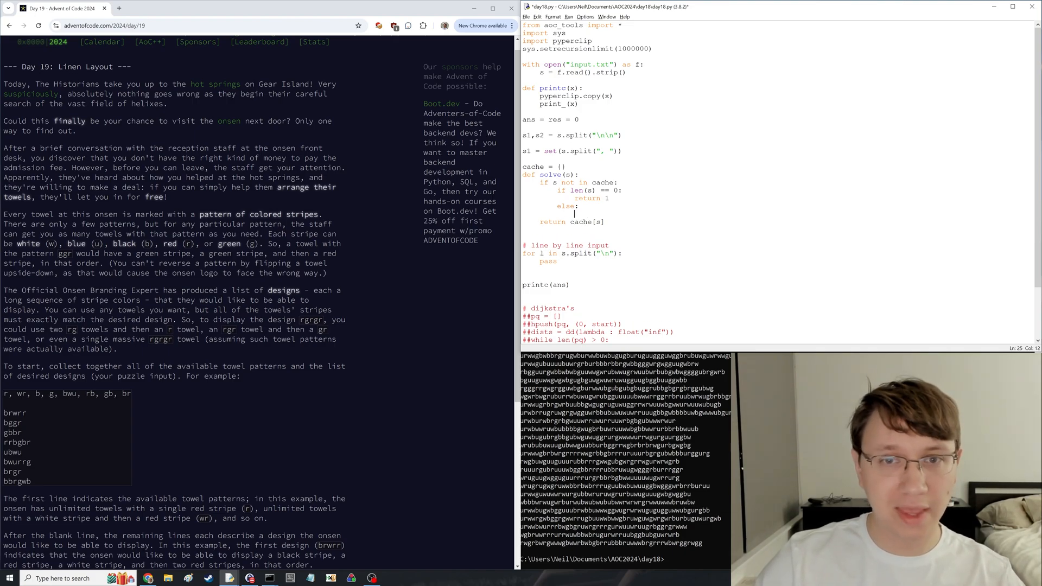
- Sum solve(s[len(p):]) over matching towel prefixes into result and store it in cache[s]
type("for poss in s1:")
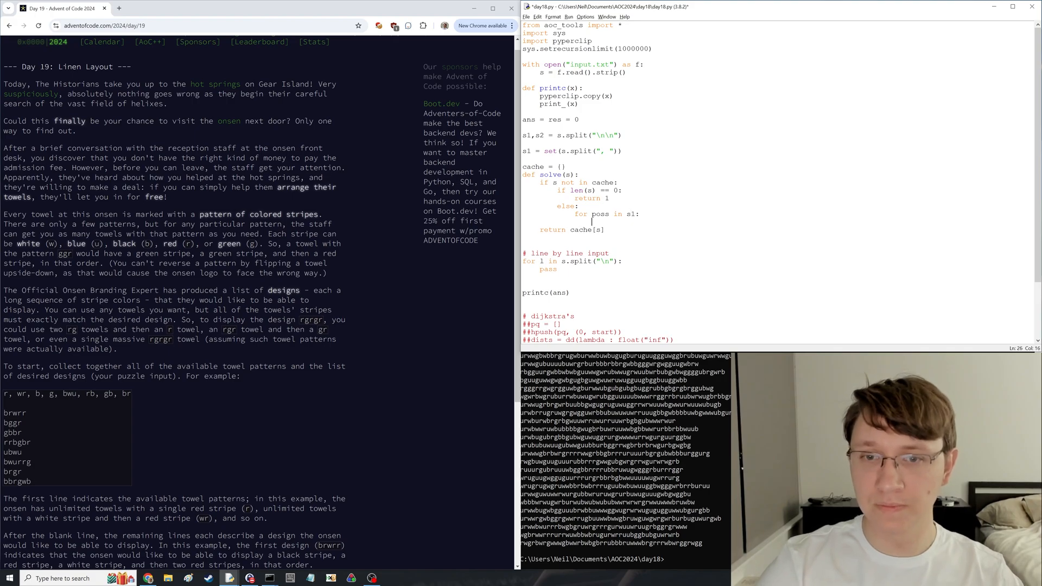
type("if s.startswith(poss):")
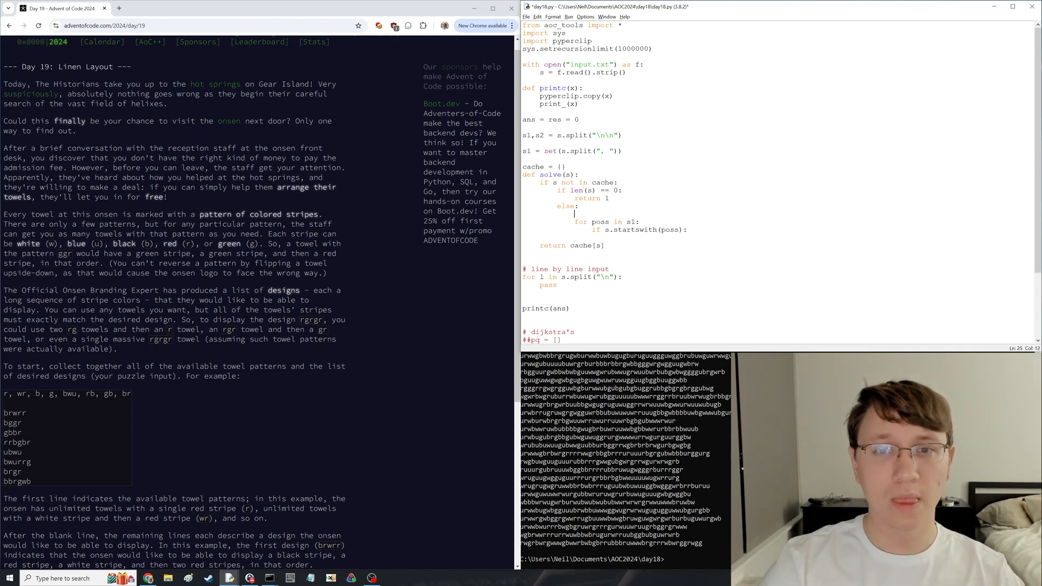
type("result = 0")
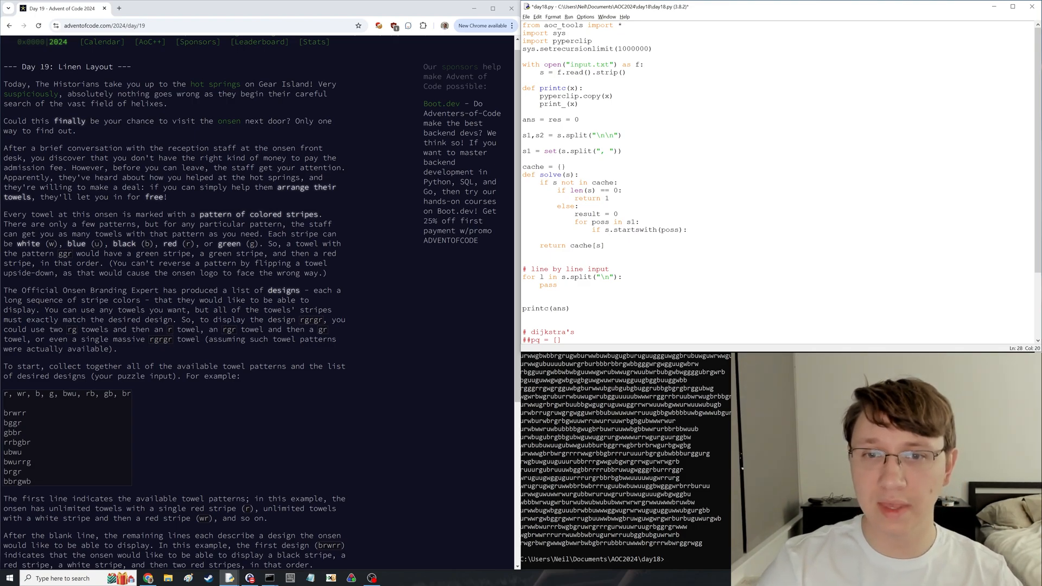
type("result +=")
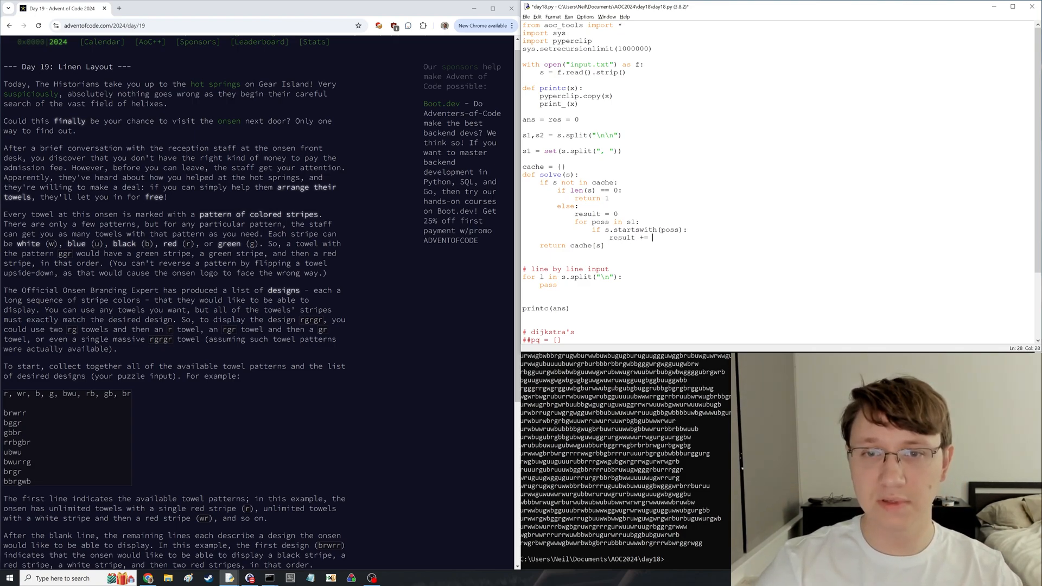
type("solve(s[len(poss):")
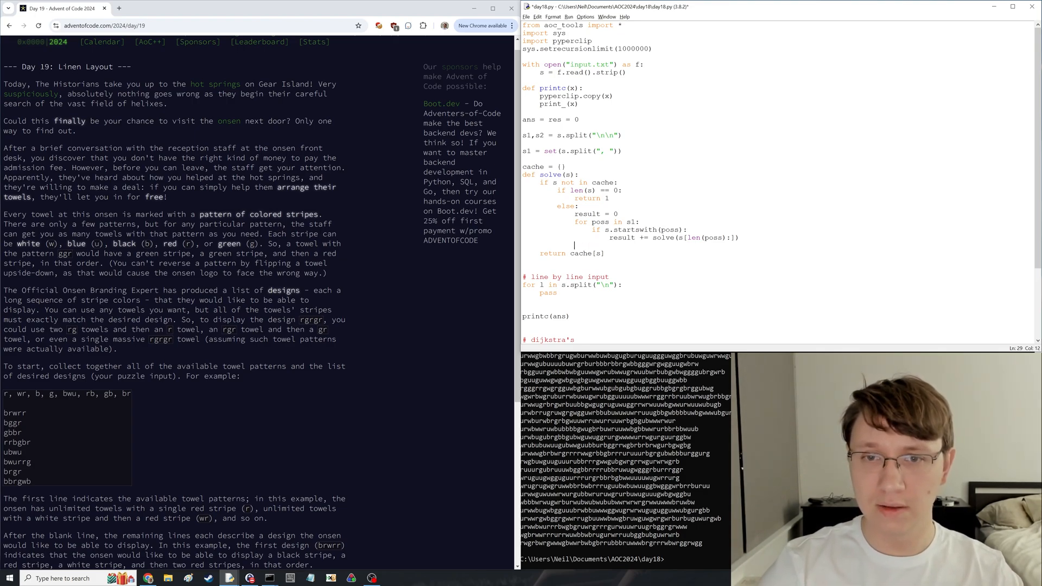
type("cache[s] = result")
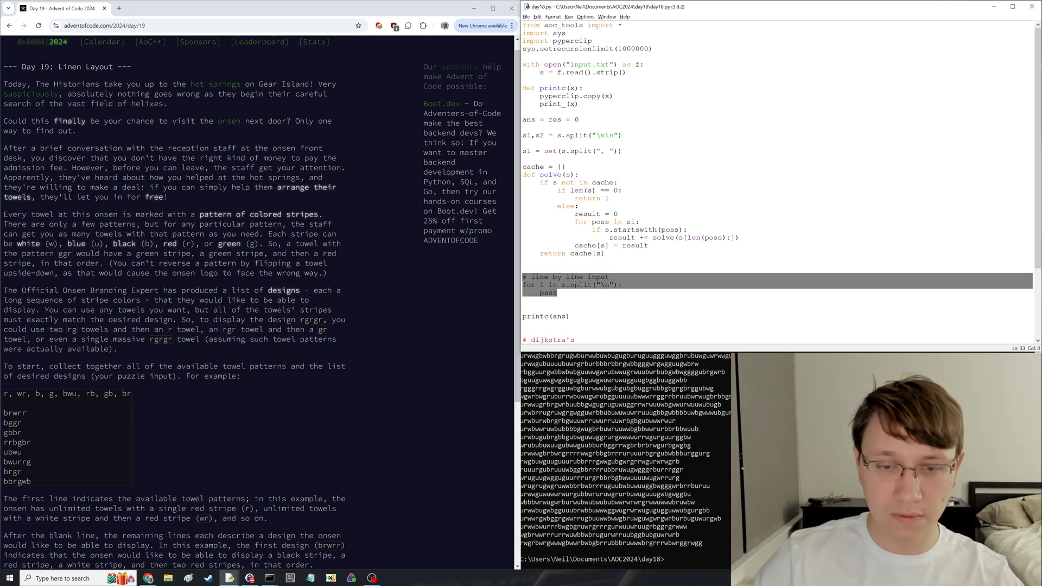
- Loop over each design line of s2 and test if solve(l) is nonzero
type("for l in s2.split(\"\\n\"):")
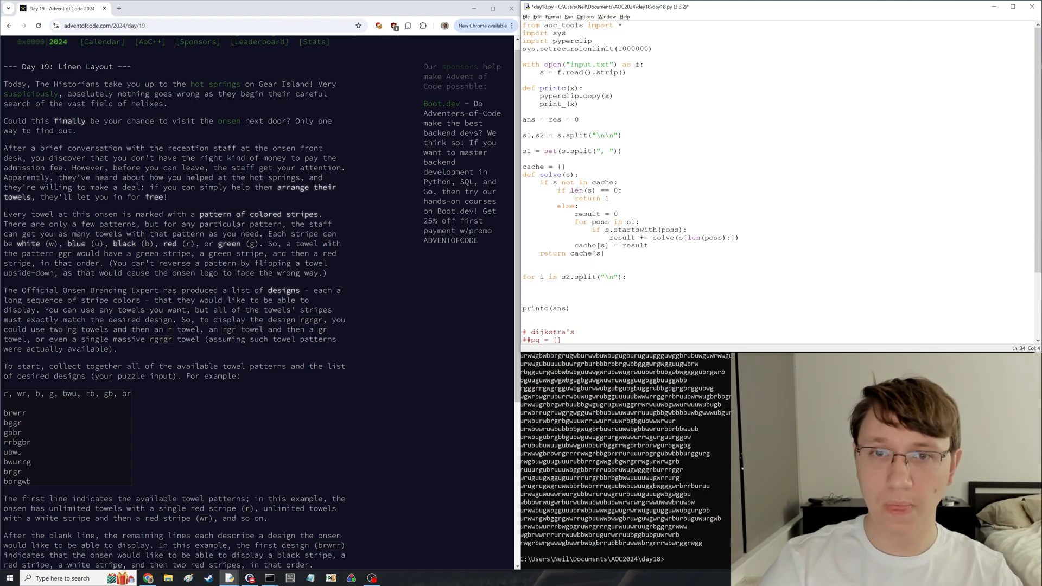
scroll("down", 3)
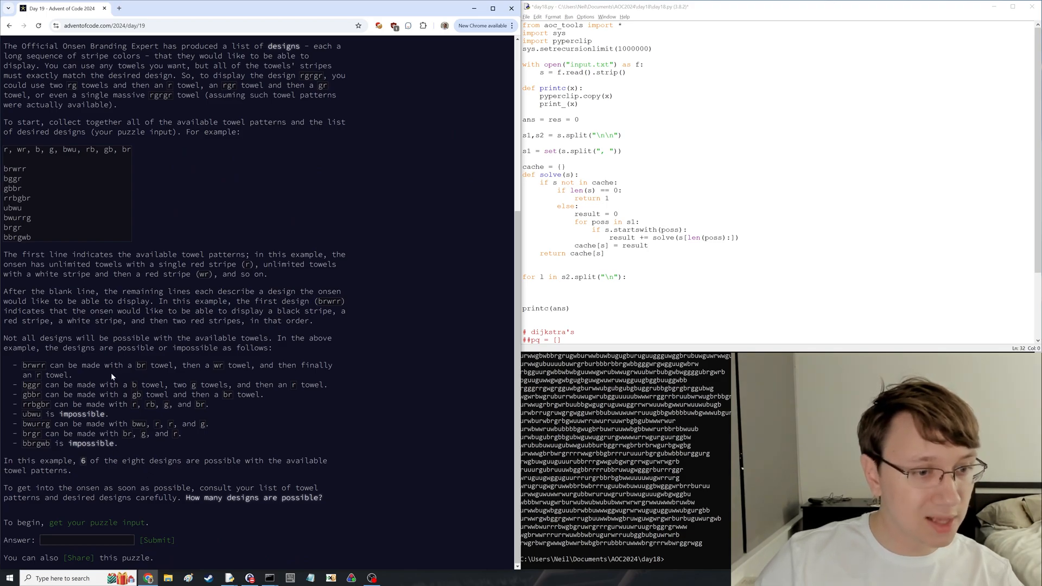
mouse_move(143, 357)
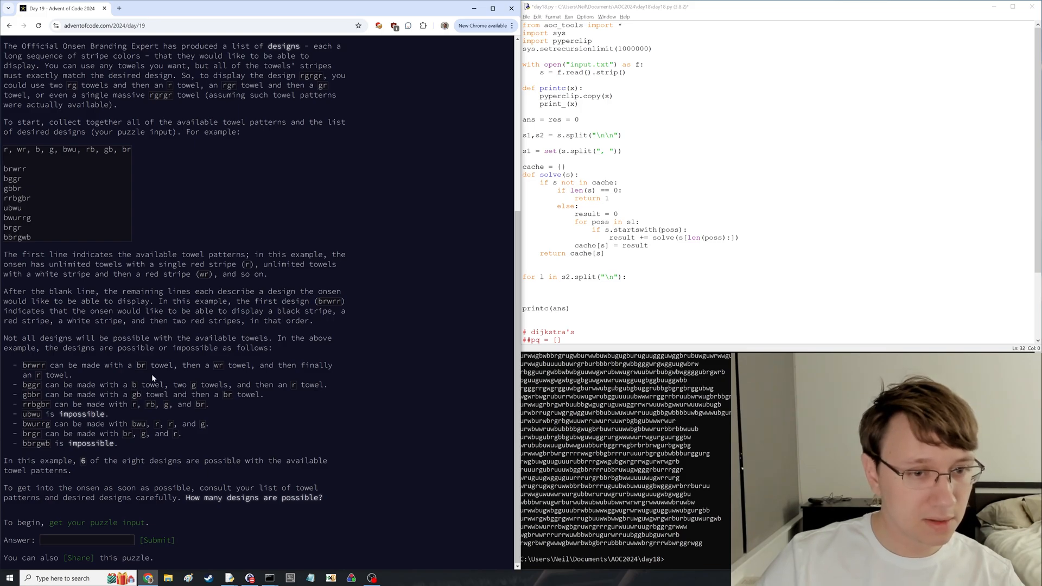
type("if")
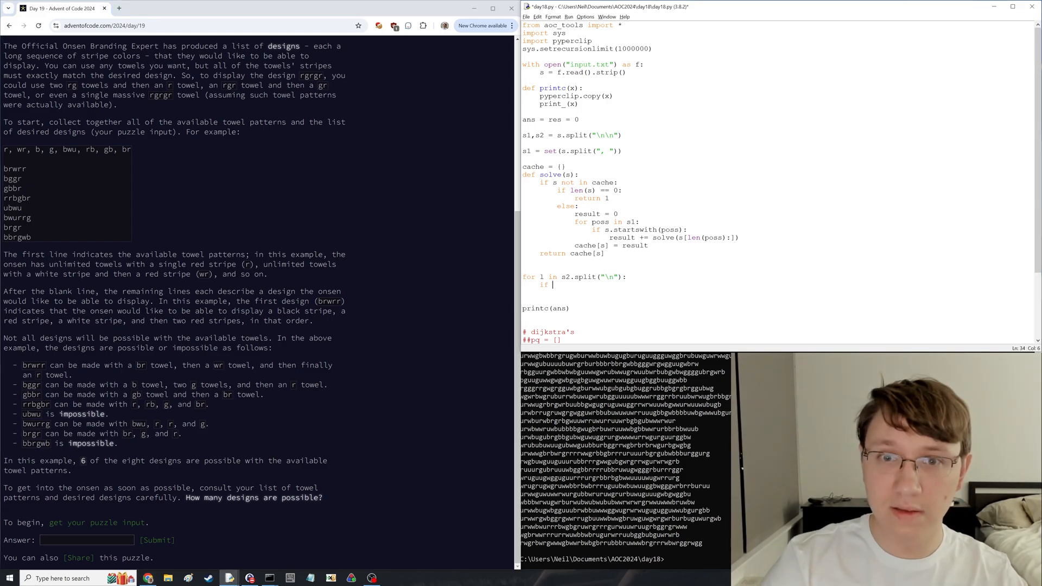
type("solve(l) > 0:")
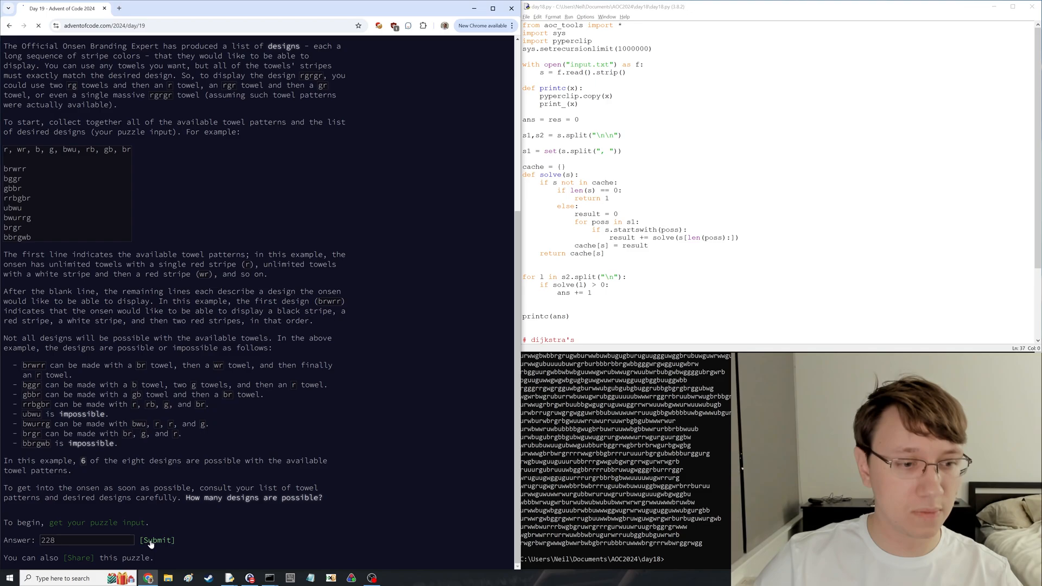
- Submit 228 for part one, return to Day 19 and select text in Part Two
left_click(157, 540)
type("ans += solve(l)#")
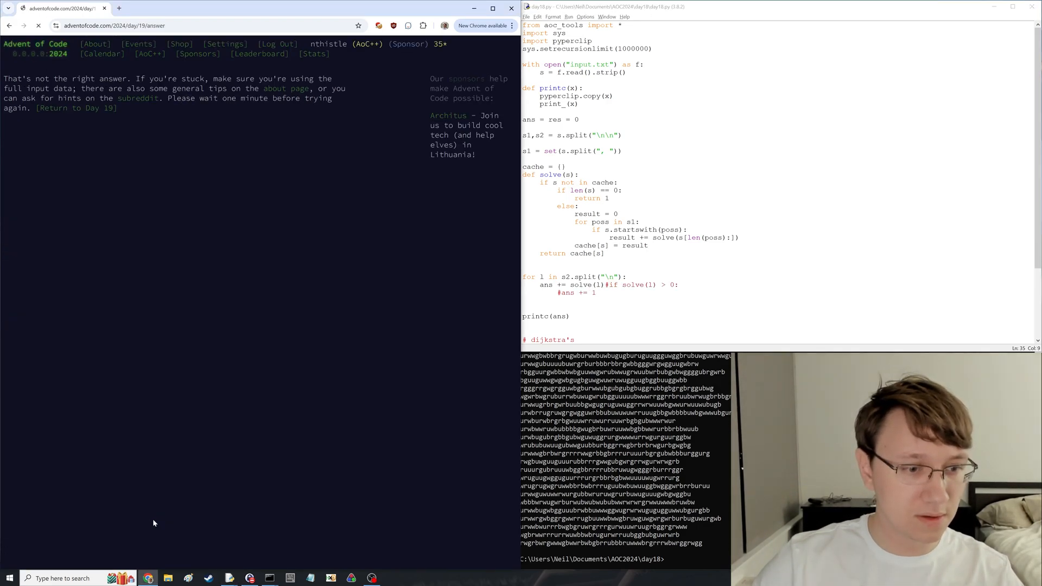
left_click(76, 108)
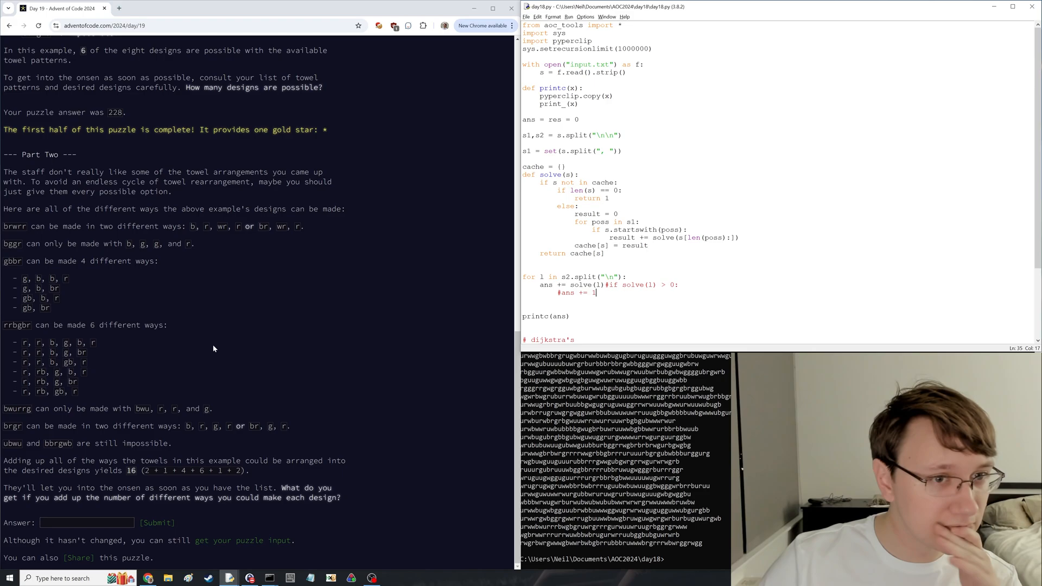
mouse_move(203, 307)
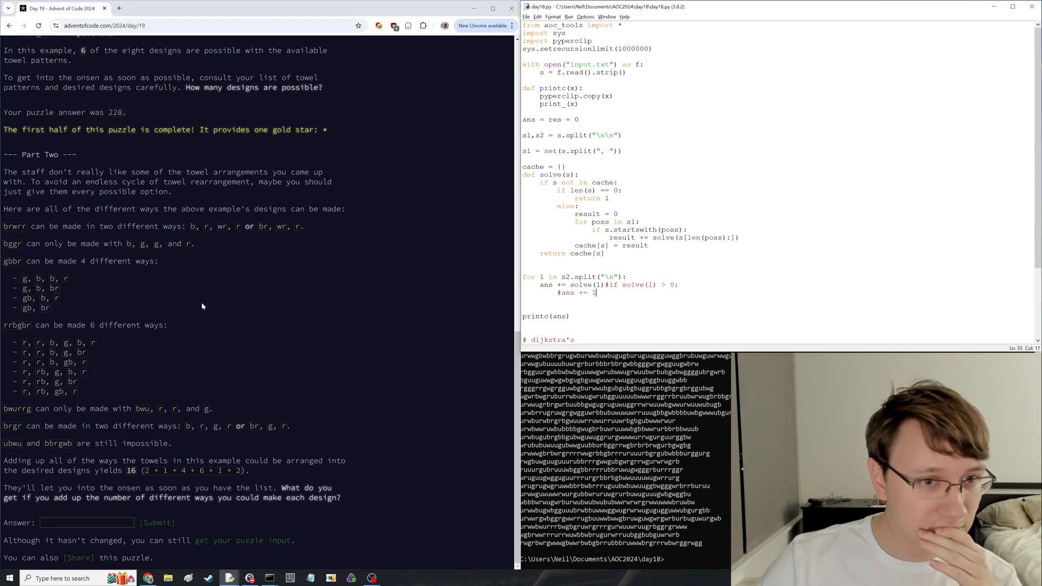
left_click_drag(190, 226, 243, 225)
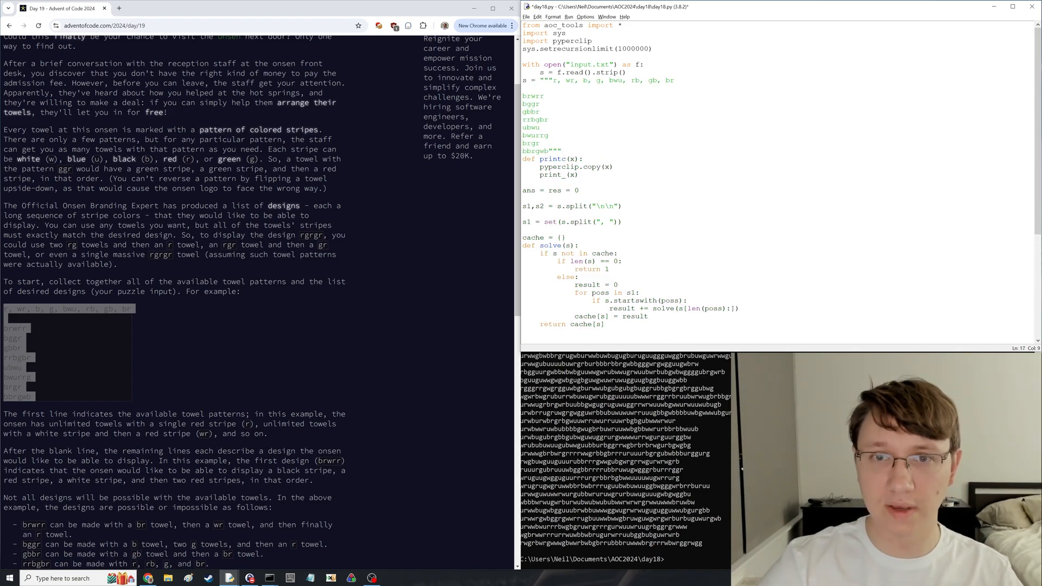
- Print each design with its solve count and run on the example towels
scroll("down", 3)
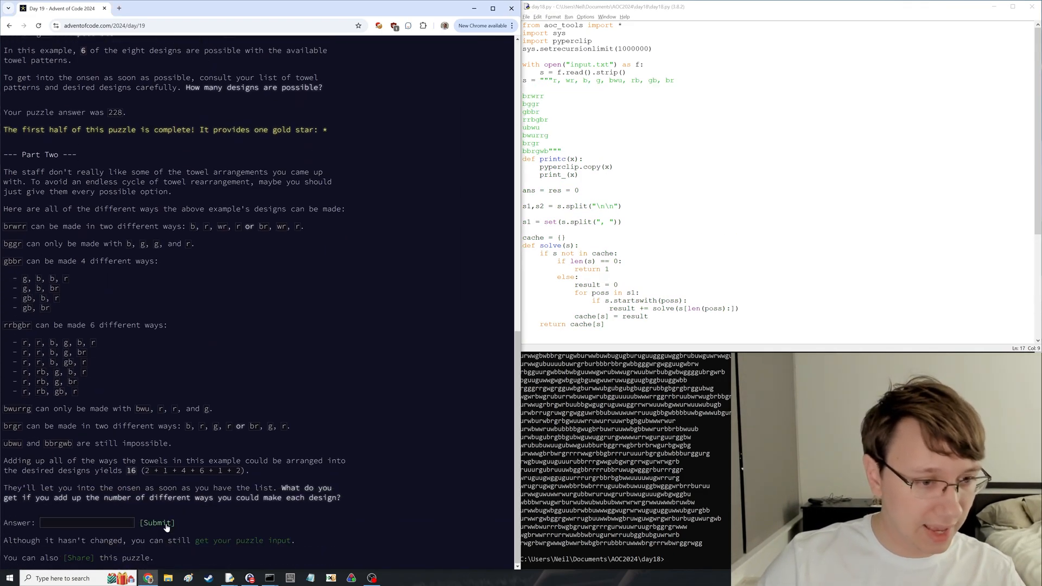
scroll("down", 3)
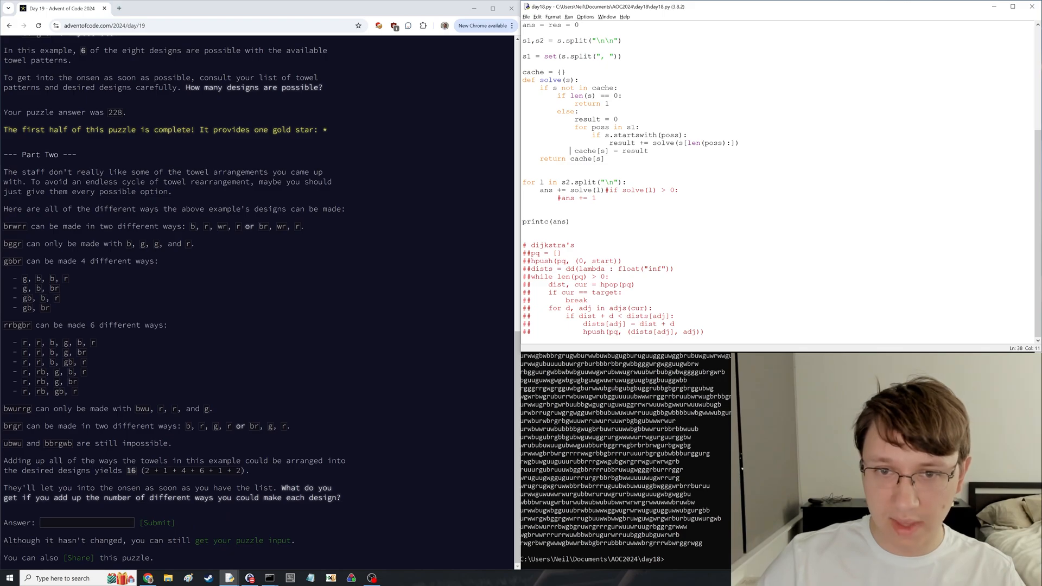
type("print(so")
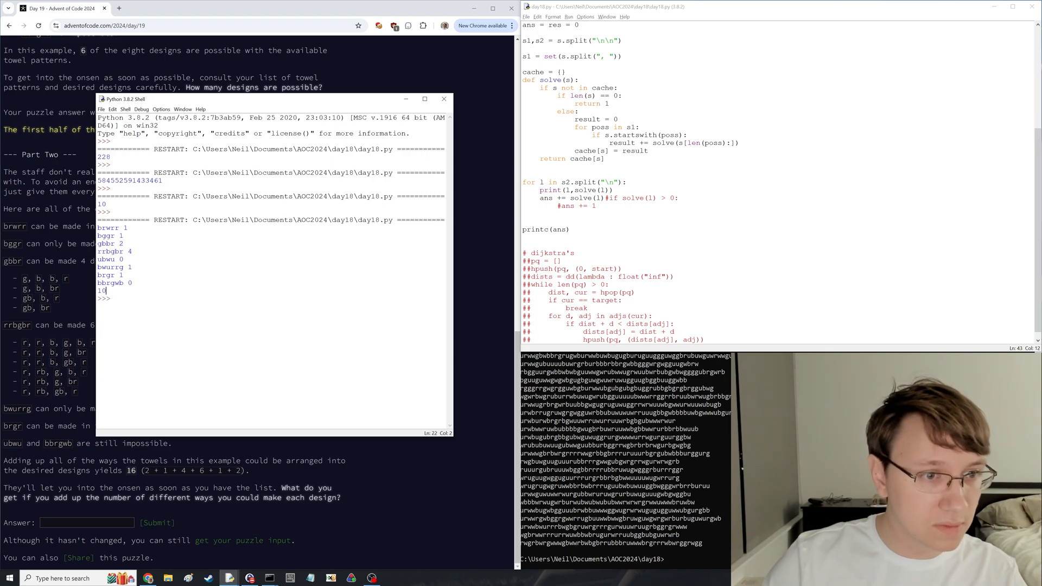
left_click(444, 99)
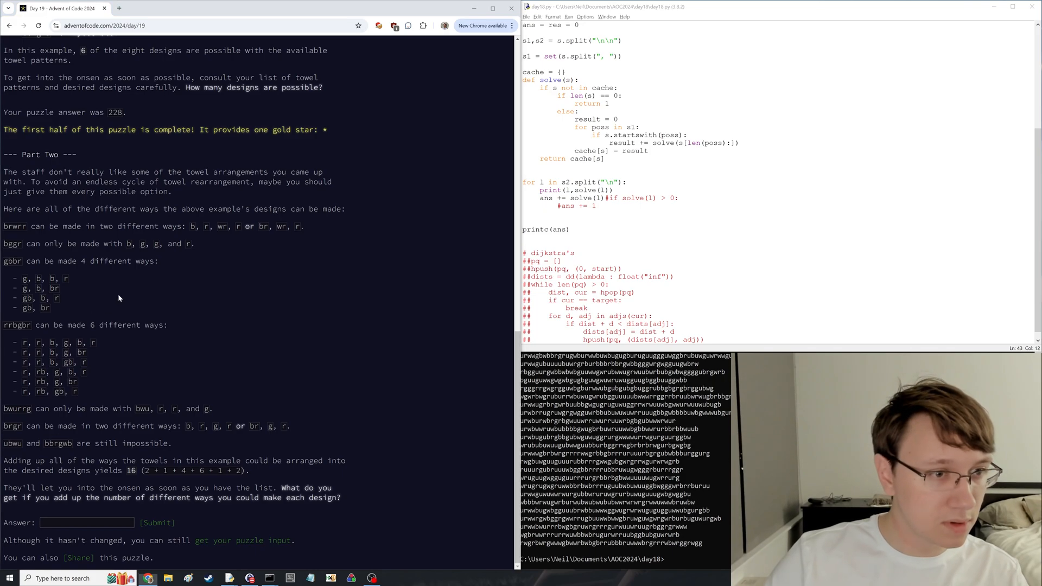
- Change the towel set to a list and evaluate s1 in the shell to inspect parsing
left_click_drag(22, 278, 49, 308)
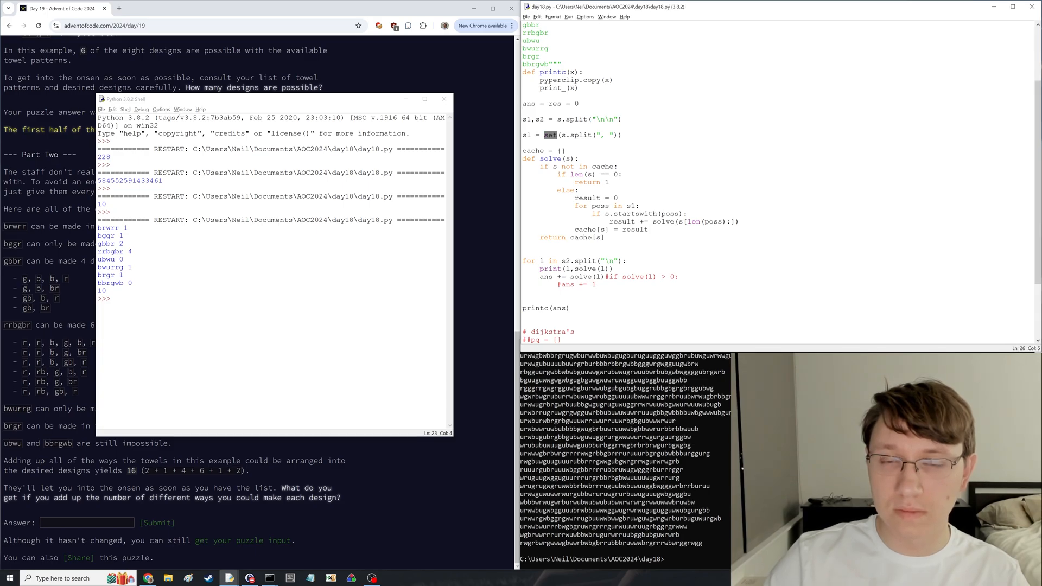
type("list")
left_click(271, 299)
type("s1")
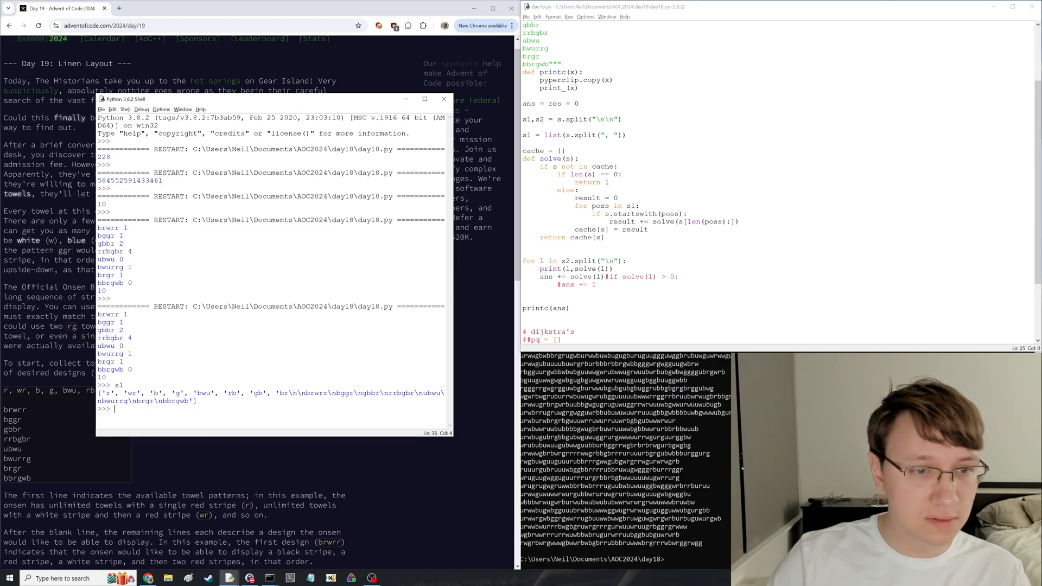
left_click_drag(100, 392, 266, 392)
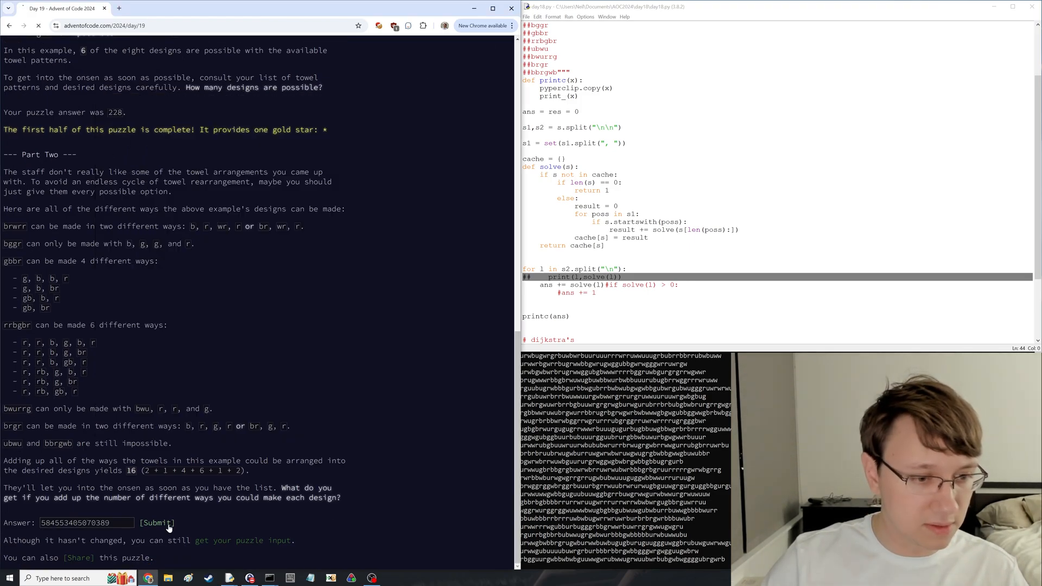
left_click(158, 523)
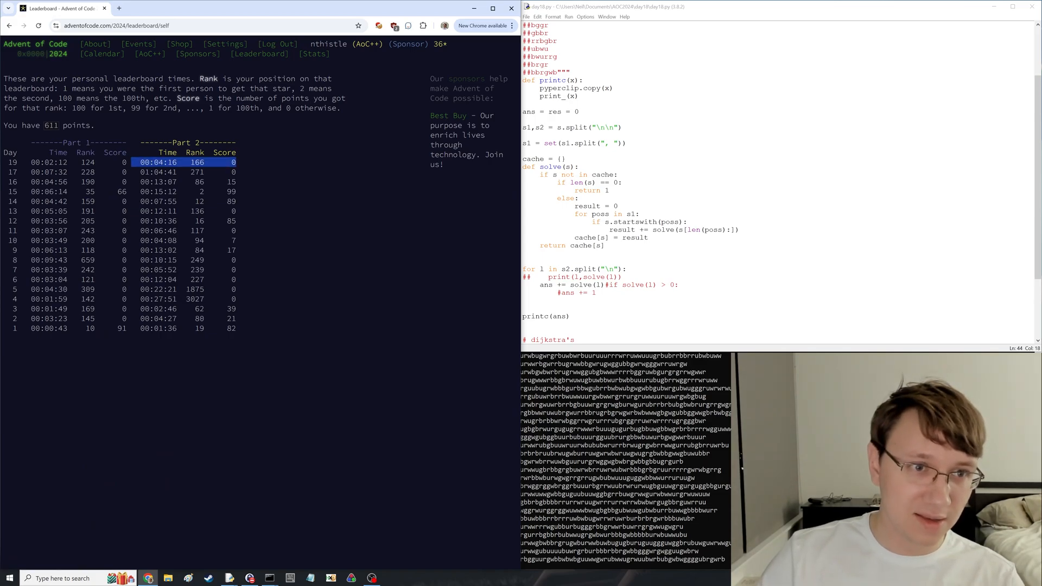
- View the Day 19 global leaderboard, scrolling through both-stars and first-star lists
left_click(260, 53)
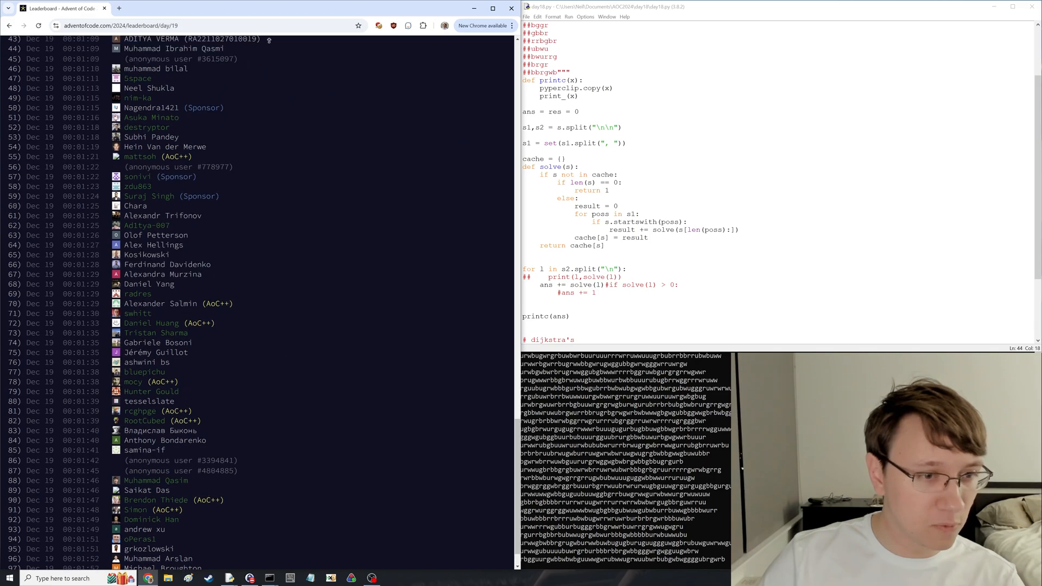
scroll("down", 3)
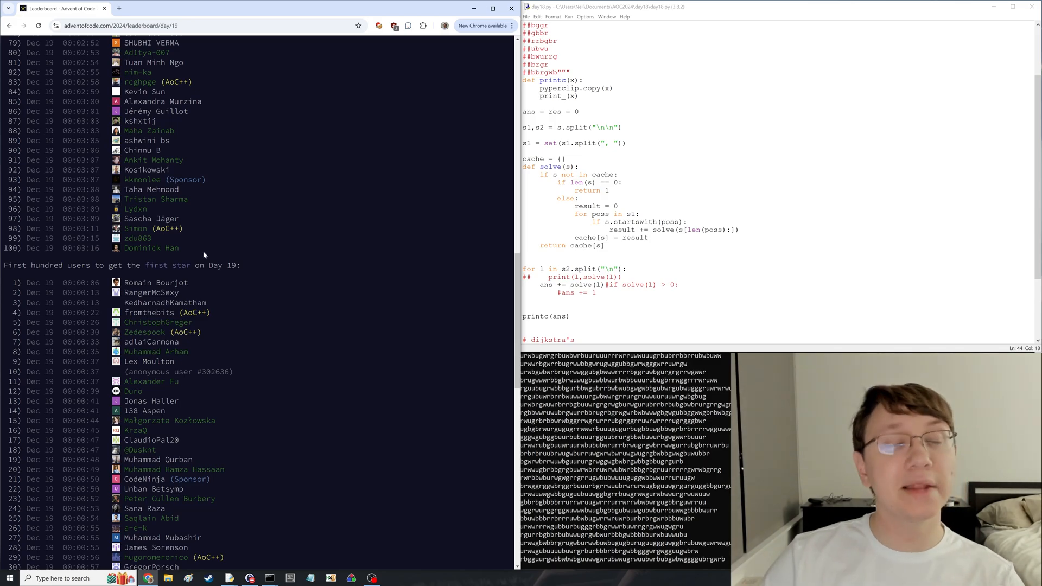
scroll("up", 3)
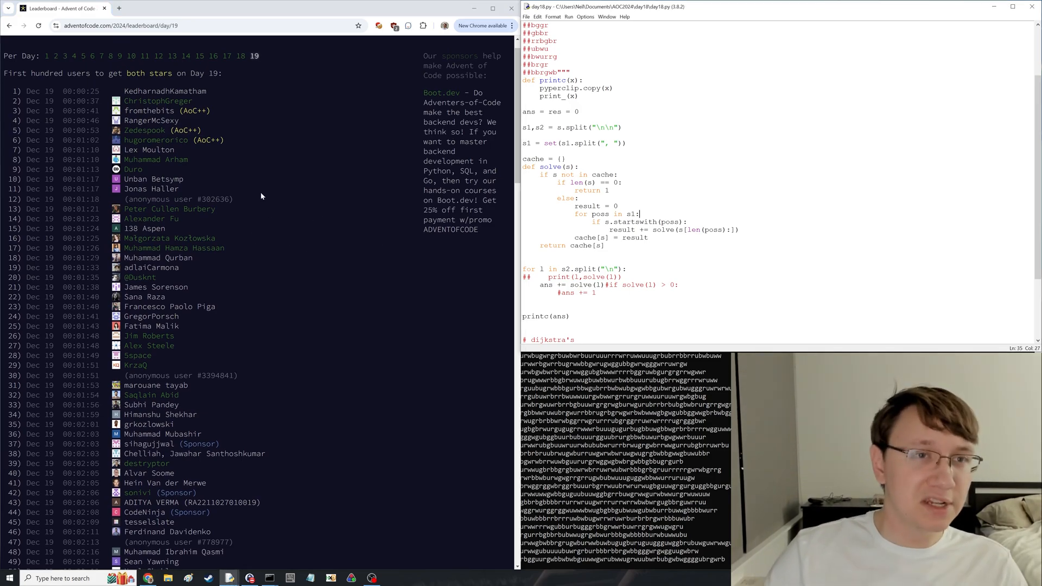
scroll("down", 3)
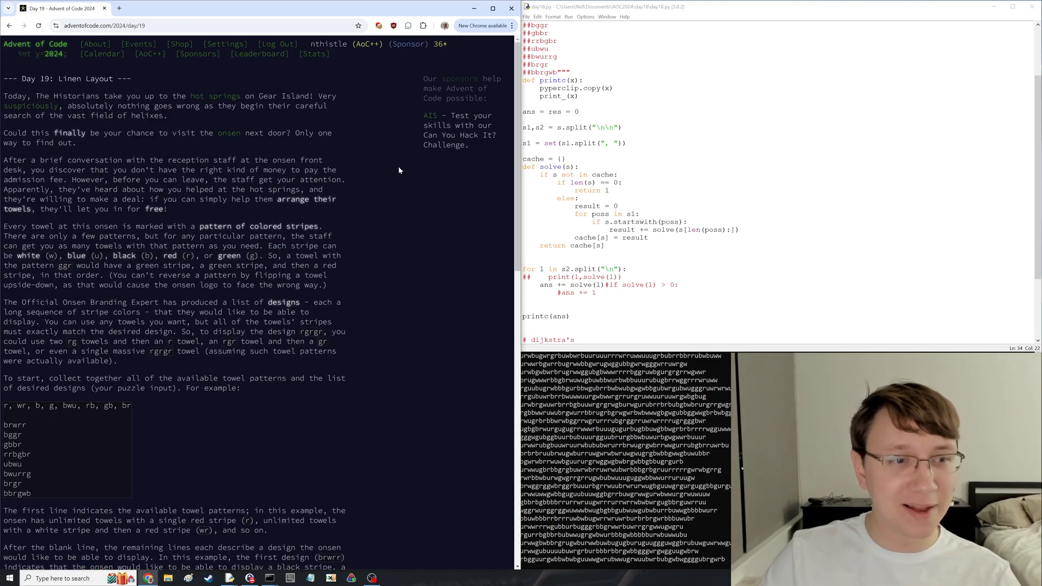
scroll("down", 3)
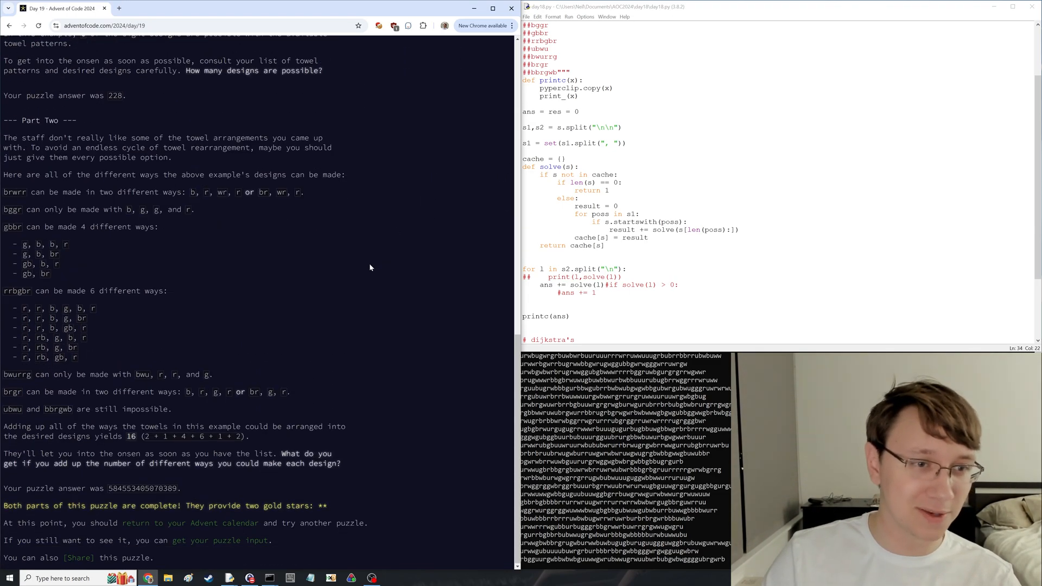
scroll("up", 3)
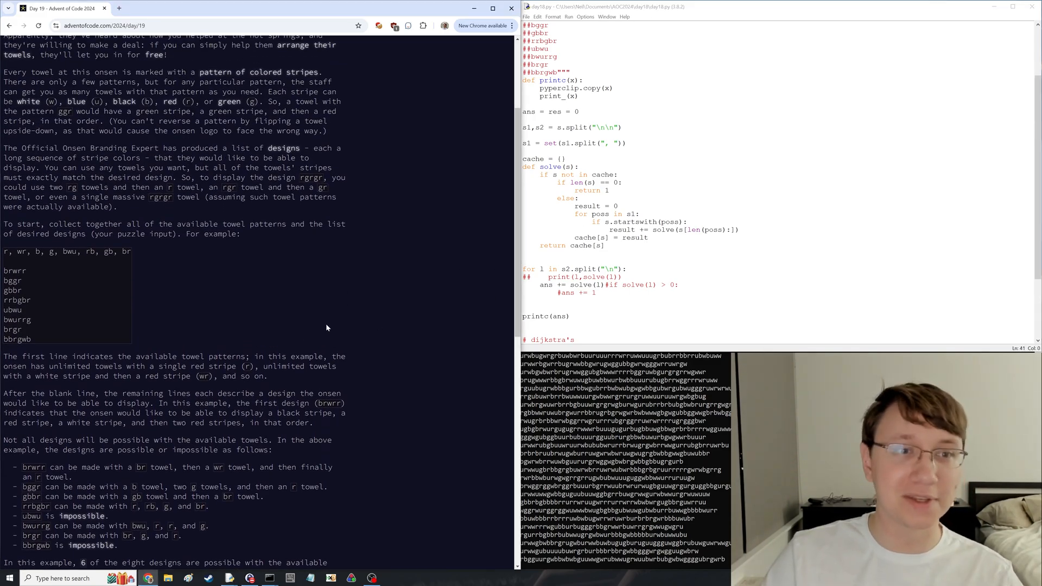
mouse_move(295, 269)
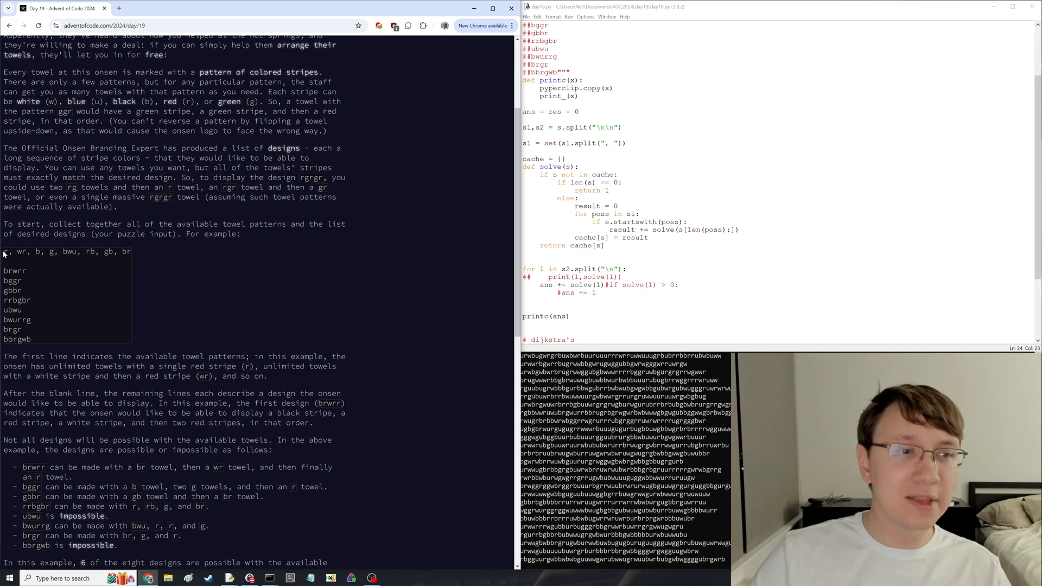
triple_click(65, 251)
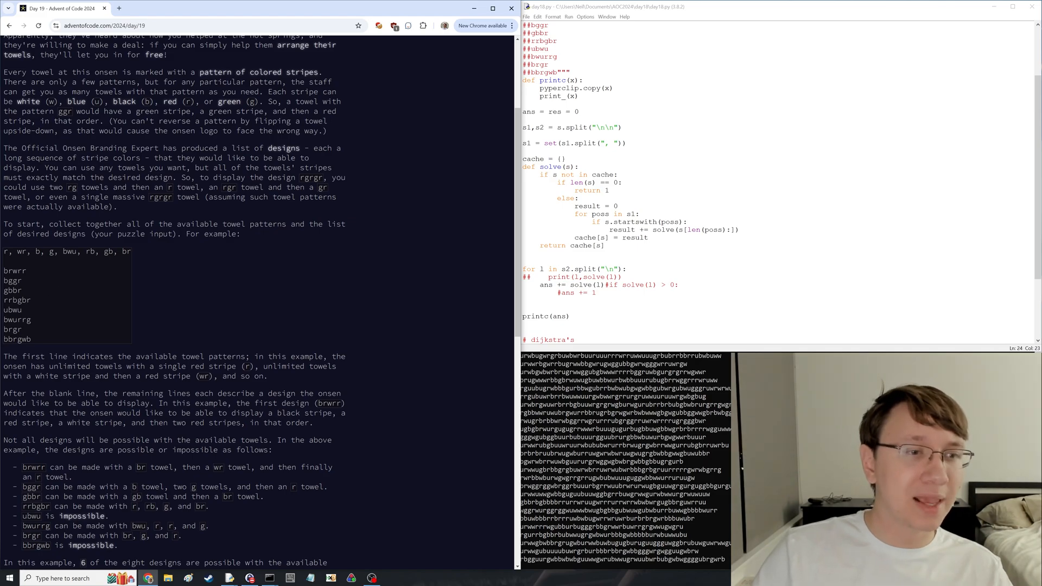
double_click(15, 270)
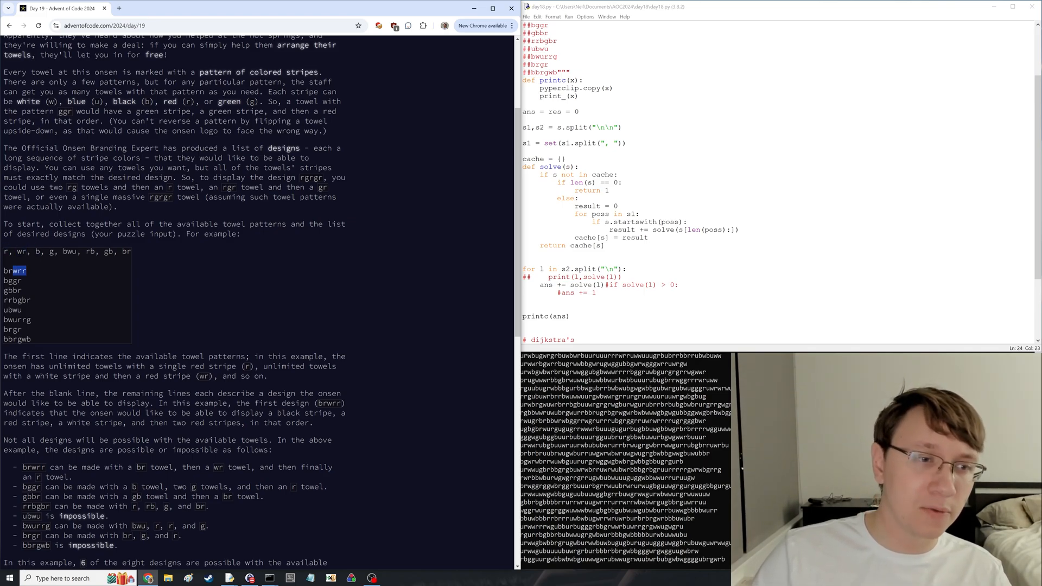
double_click(15, 270)
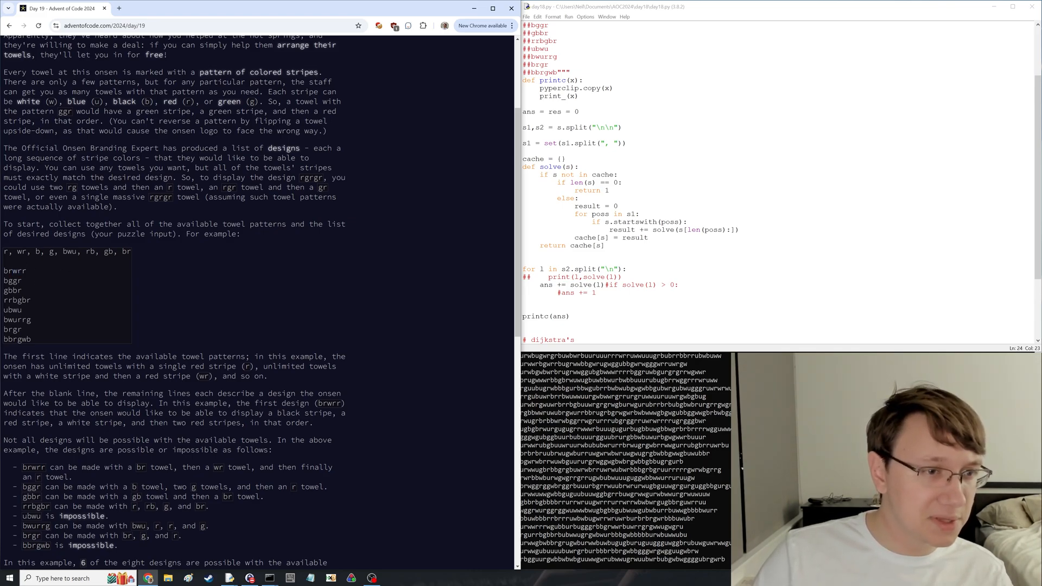
mouse_move(43, 287)
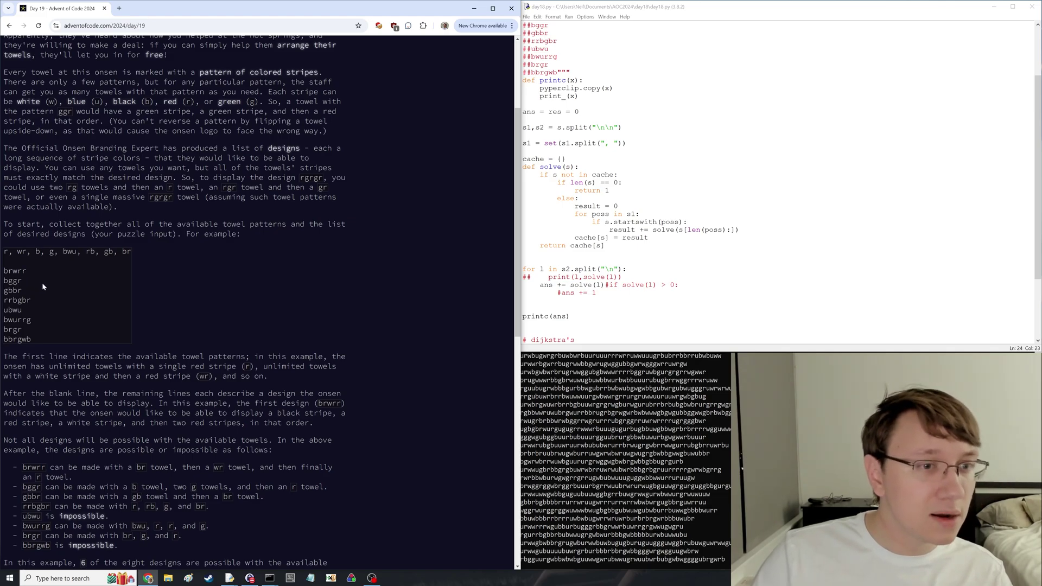
scroll("down", 3)
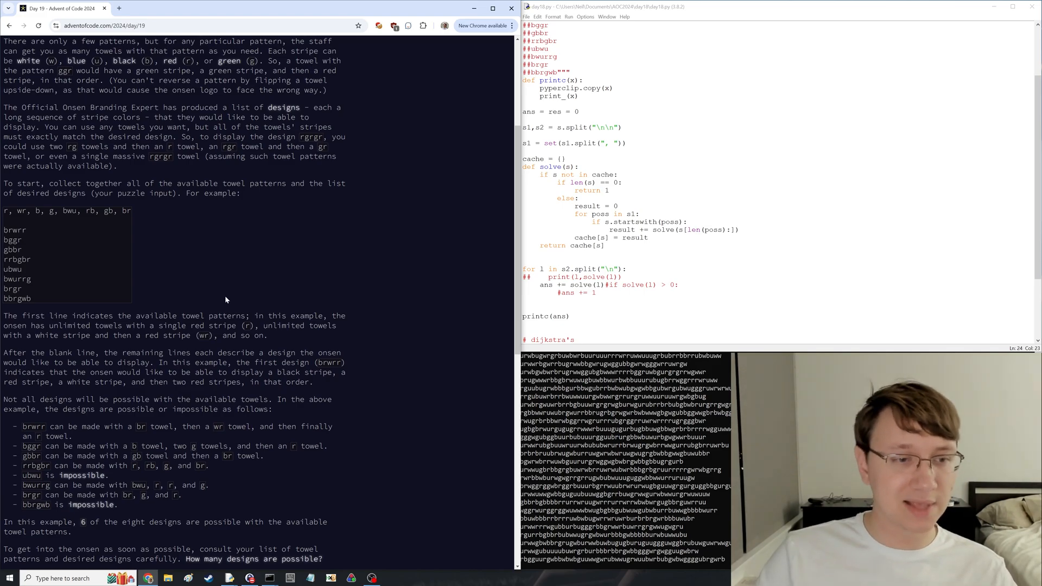
scroll("down", 3)
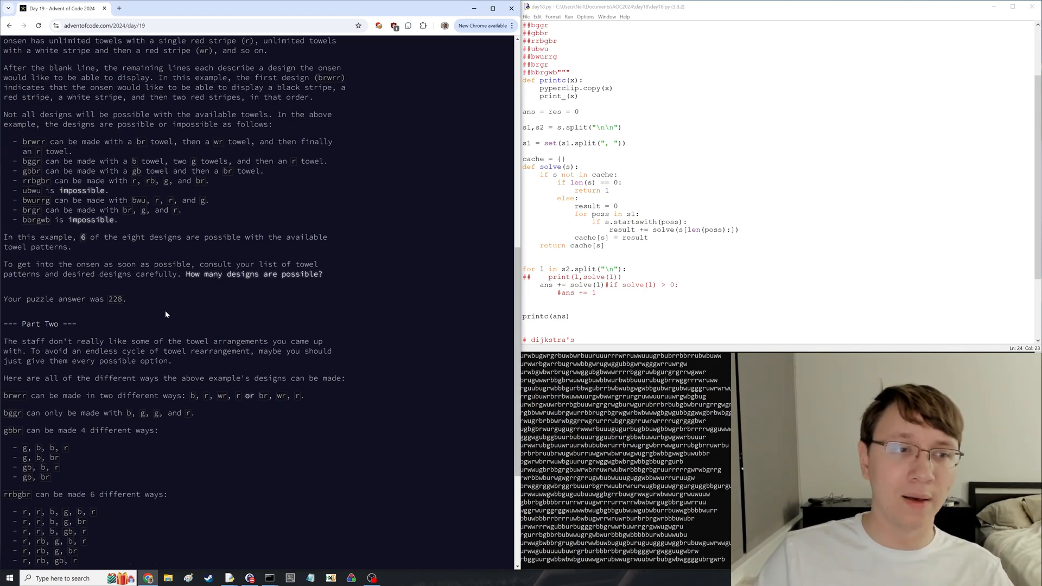
scroll("down", 3)
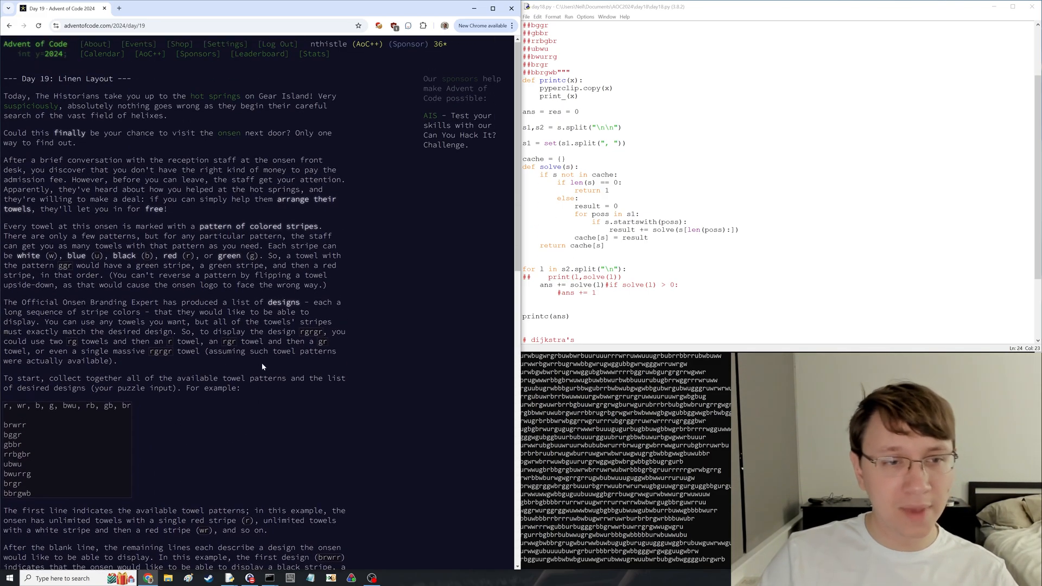
mouse_move(126, 371)
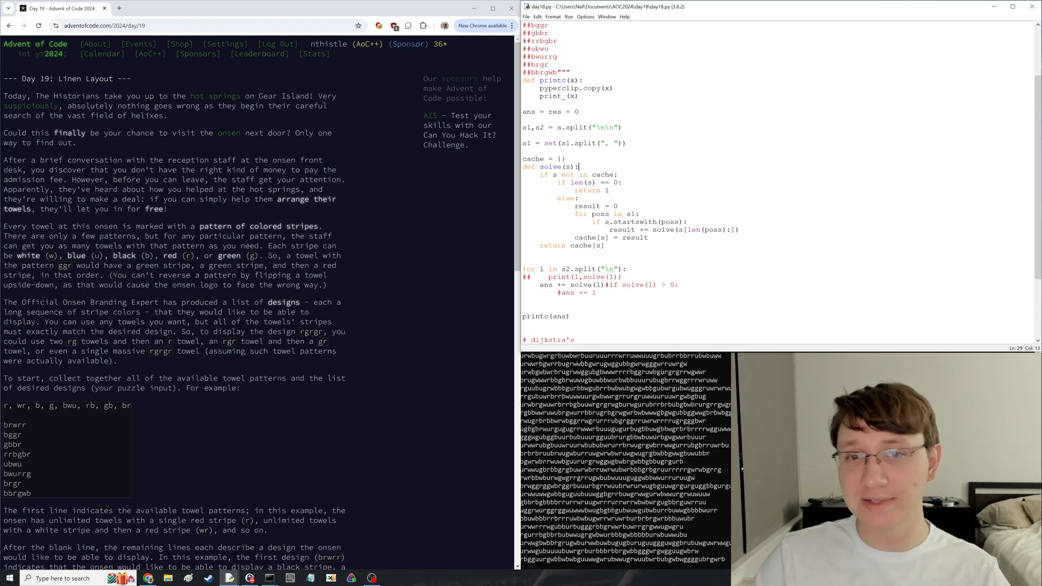
- Comment that #ways(brwrr) = #ways(rwrr) + #ways(wrr) + #ways(rr)
scroll("down", 3)
type("#")
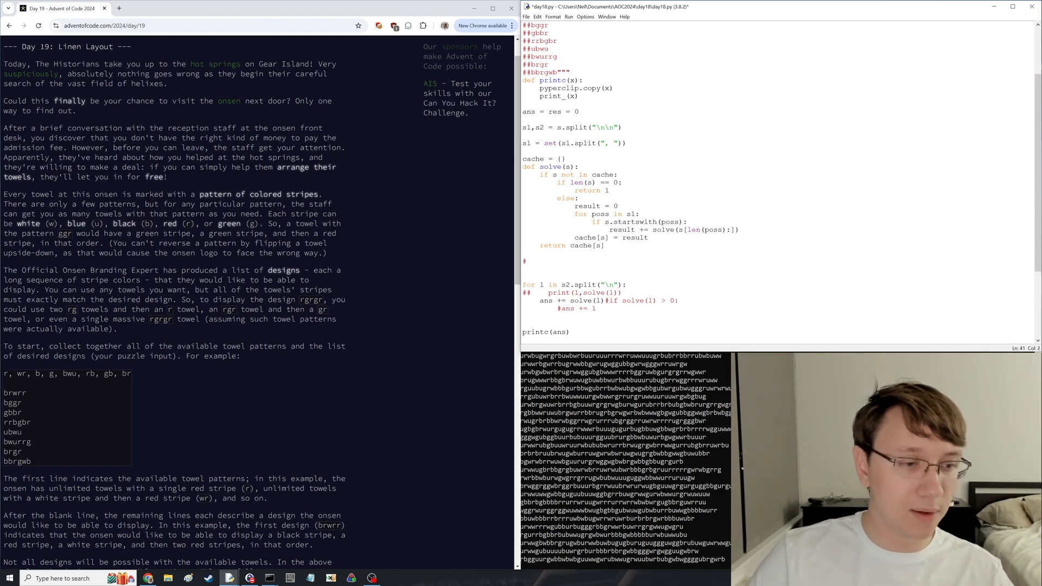
type("brwrr")
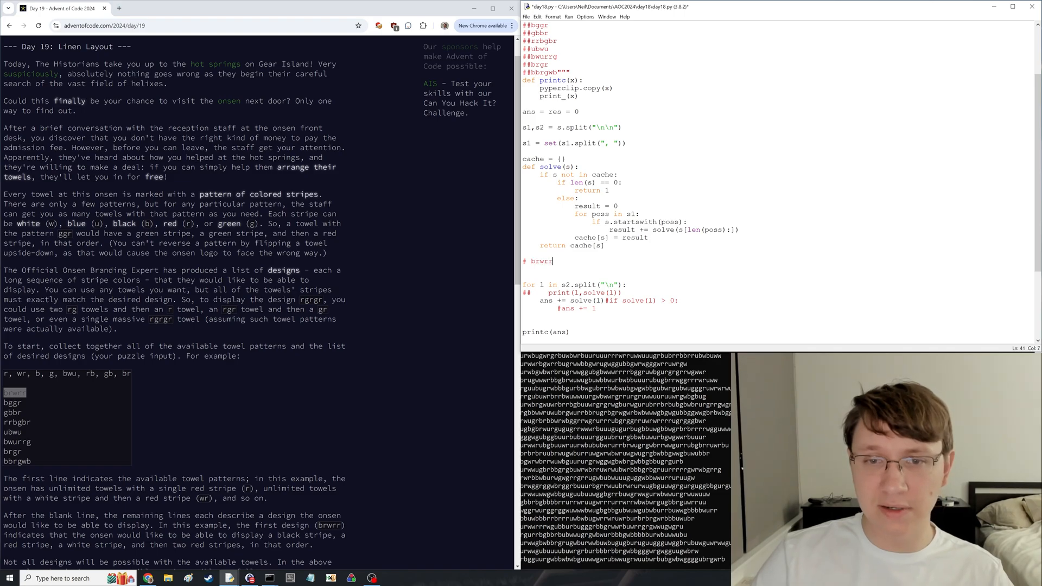
key("Enter")
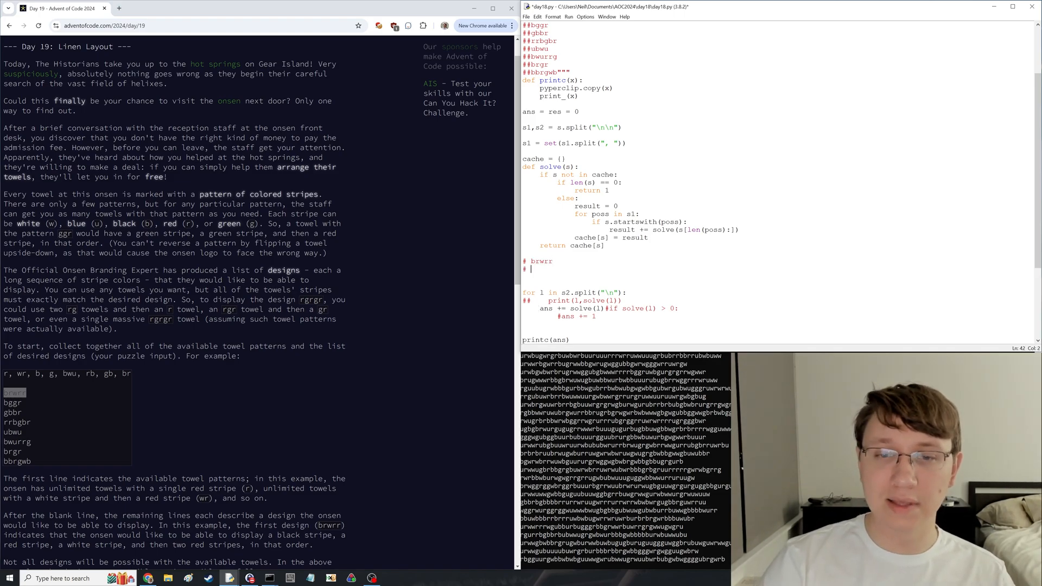
double_click(532, 261)
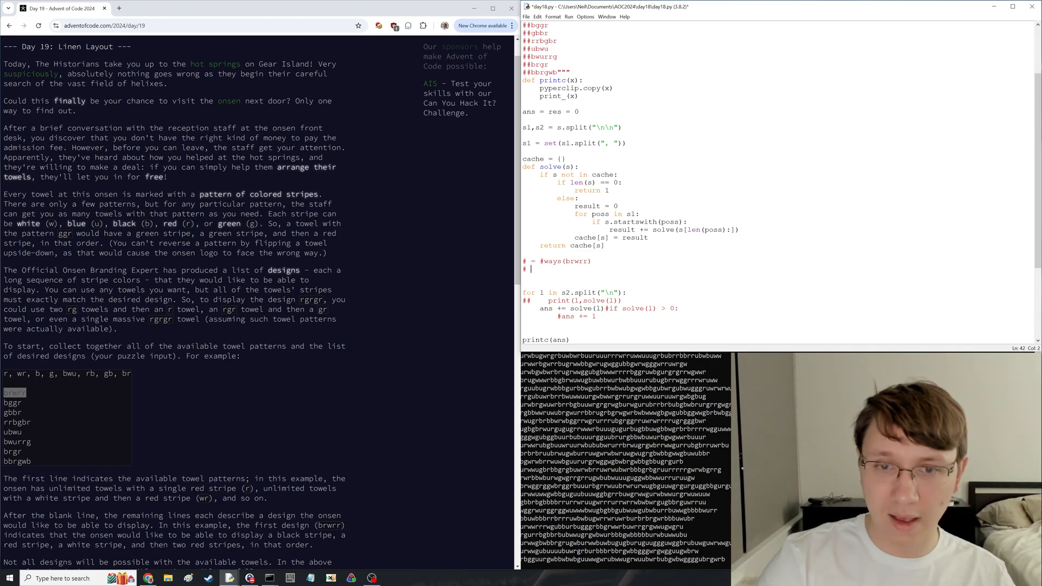
type("#ways(")
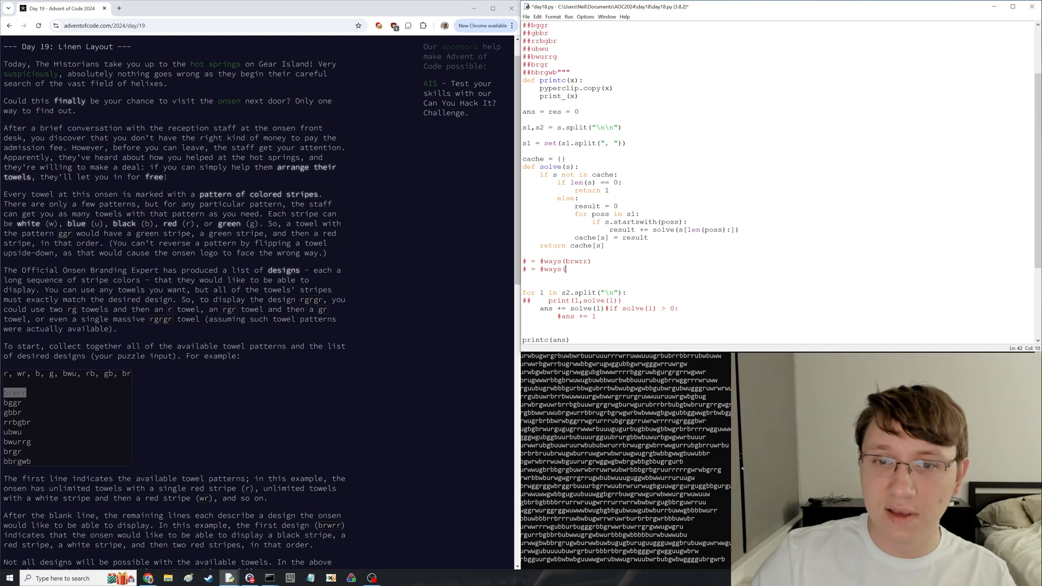
mouse_move(243, 361)
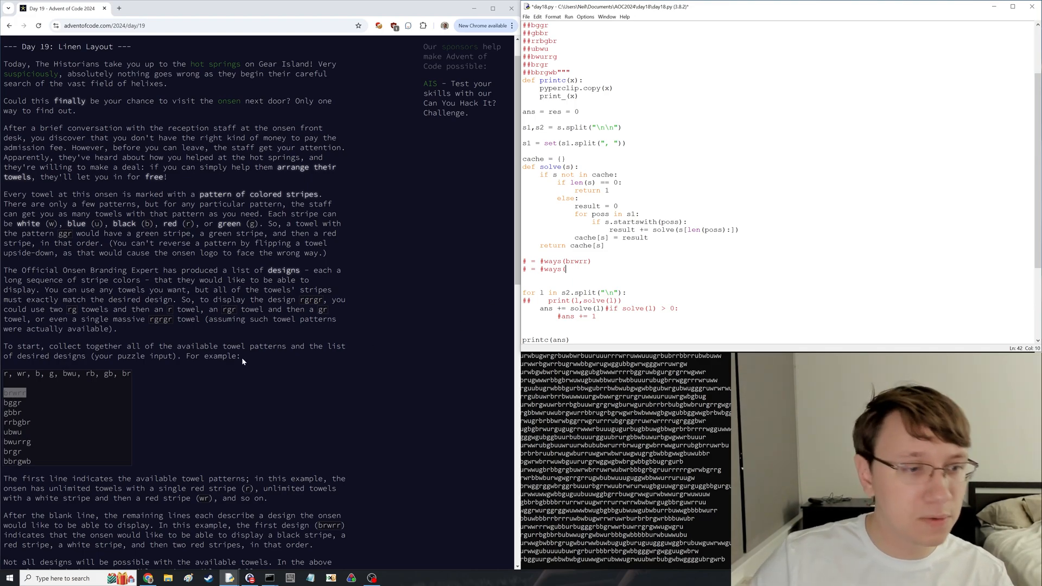
type("rwrr")
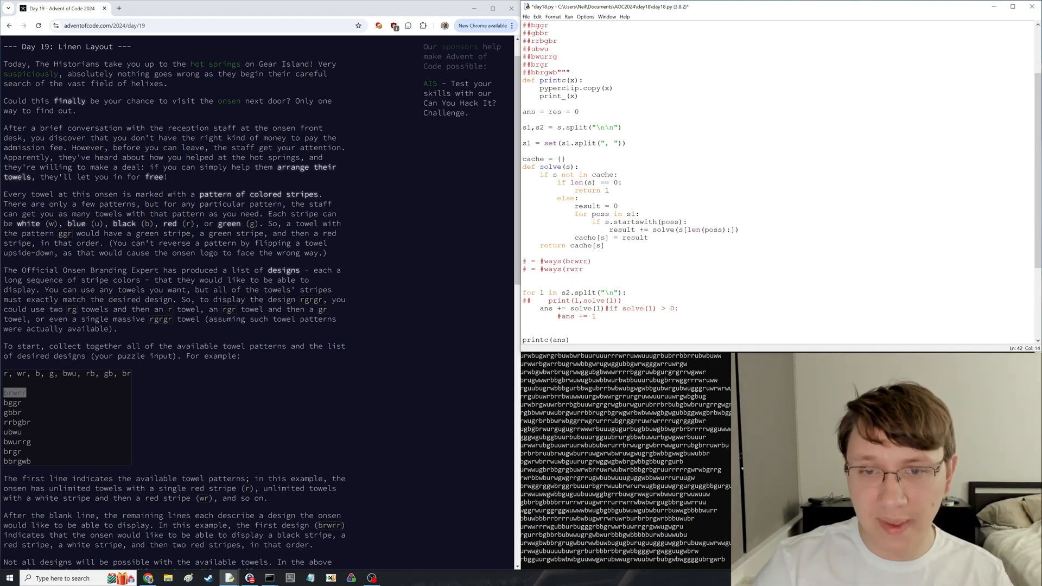
type("+ #ways(")
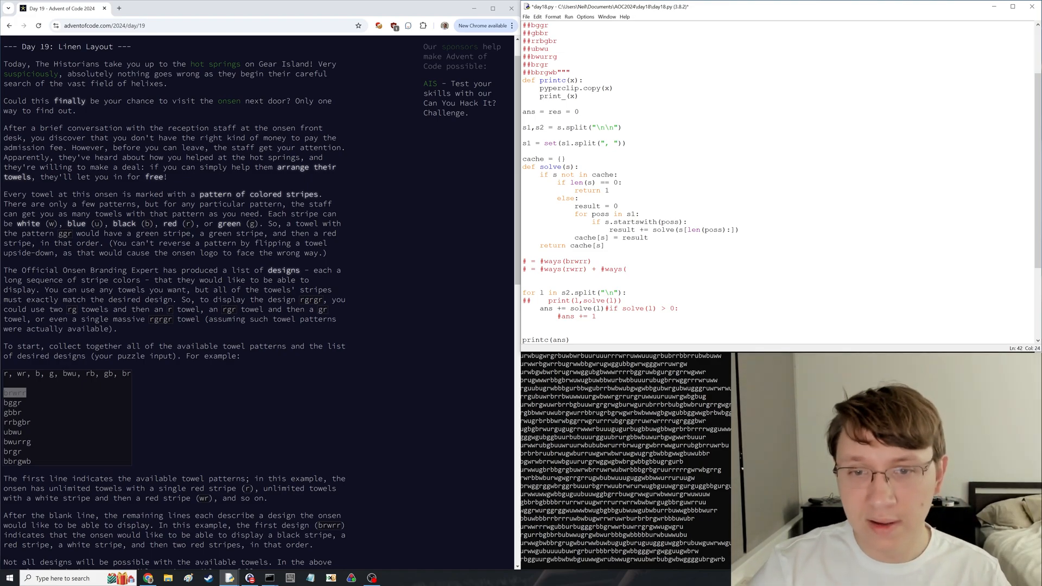
type("wrr) + #ways(")
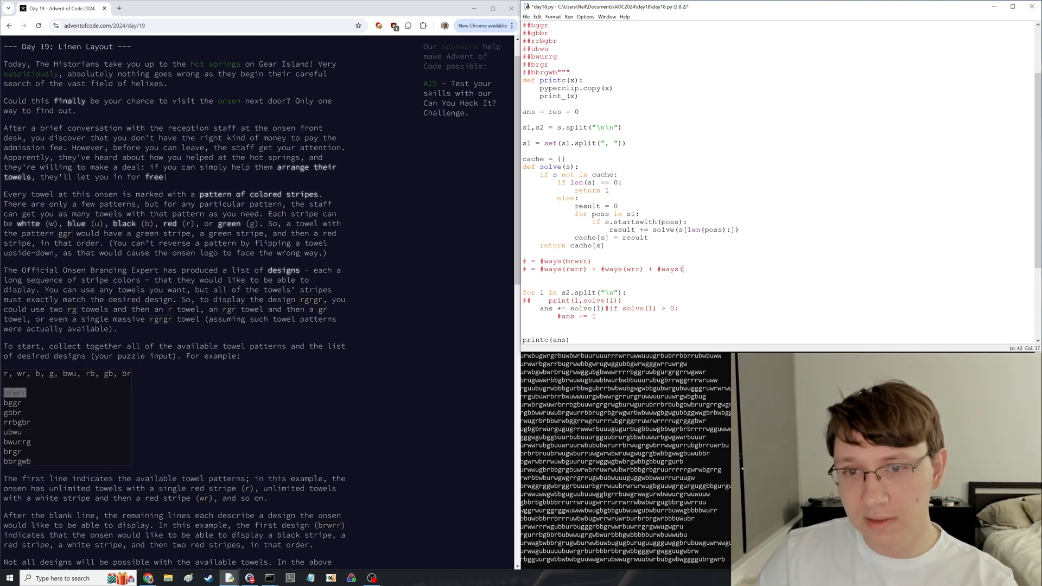
key("BackSpace")
type("# b")
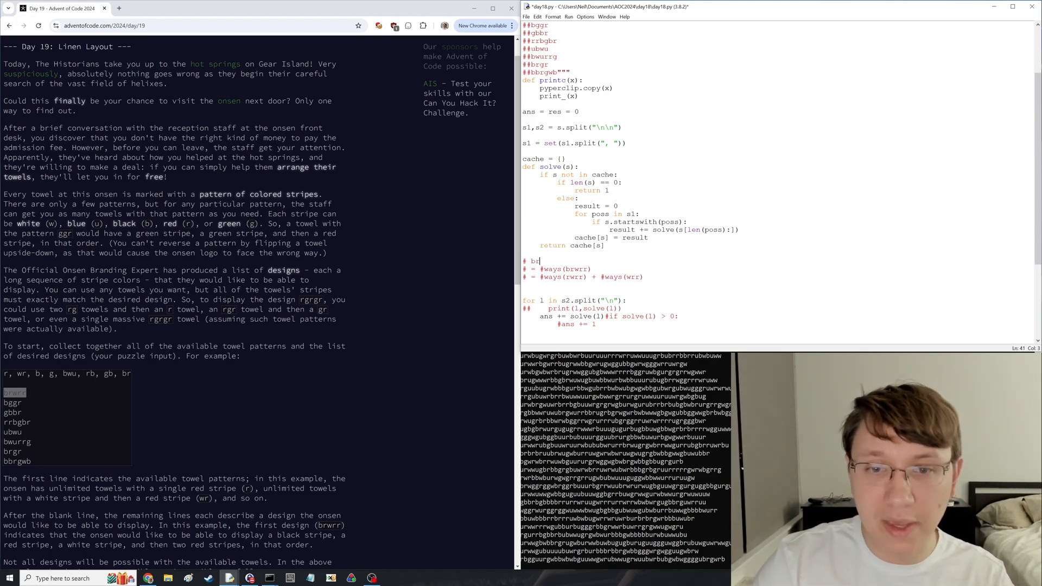
type("rw")
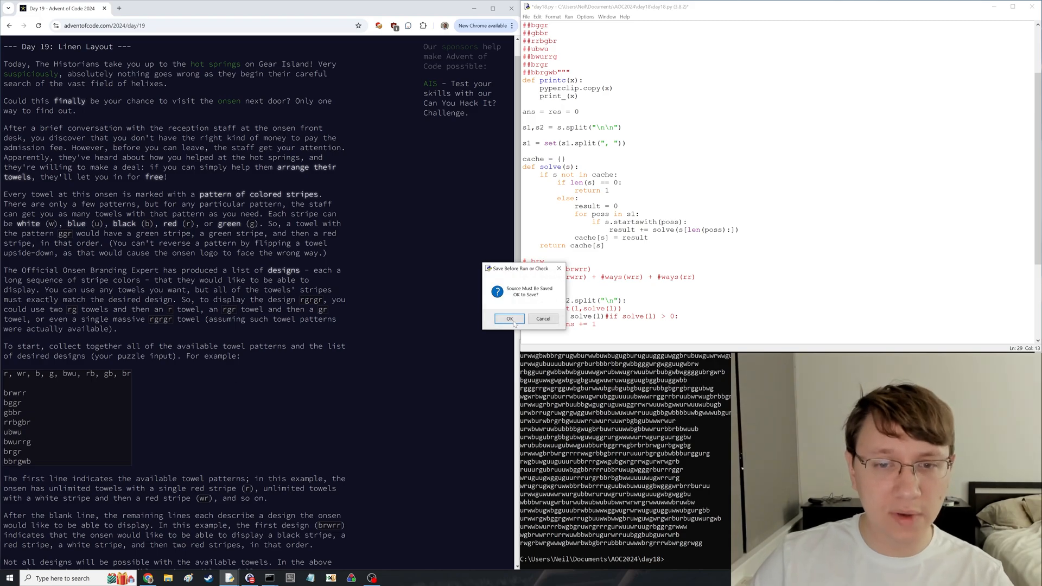
- Confirm the save to rerun the script, then query cache["gurg"] and longer keys in the shell
left_click(510, 319)
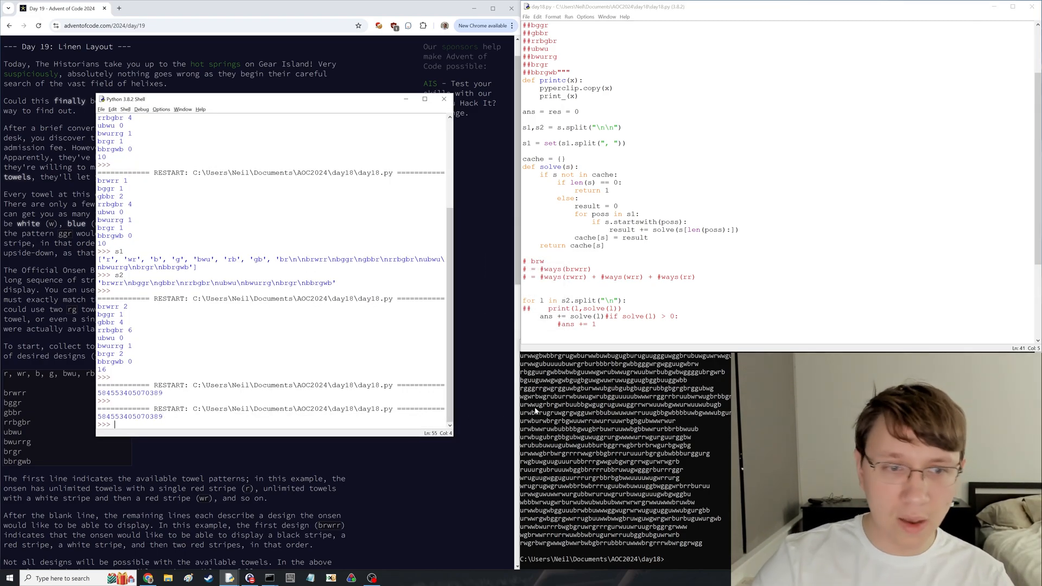
type("cache[\"gurg")
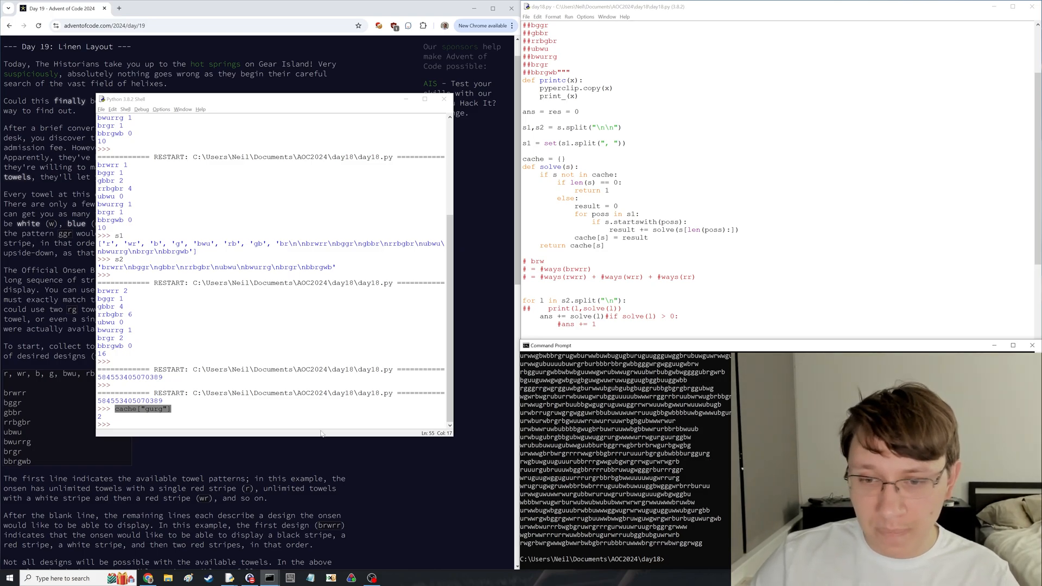
type("cache[\"bwbbburggurg\"")
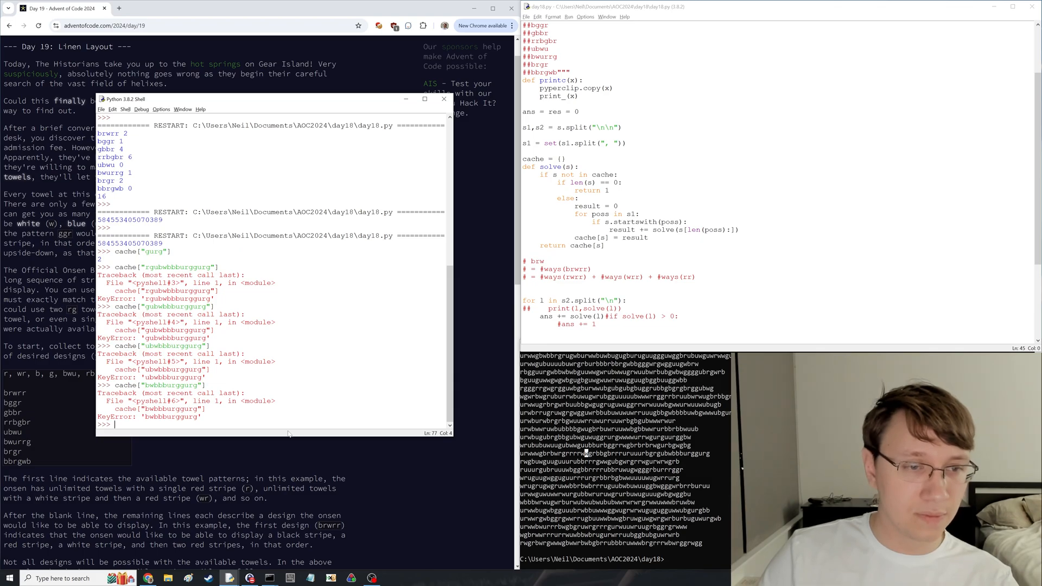
type("list (")
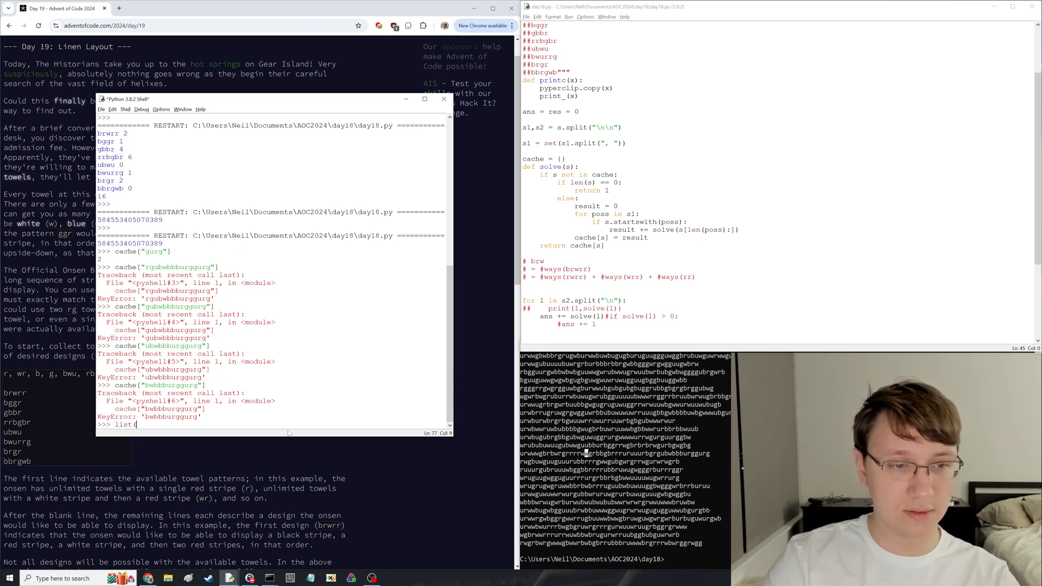
- Evaluate list(cache.items())[:100] and scroll through the printed suffix counts
type("(cache.items())[:100")
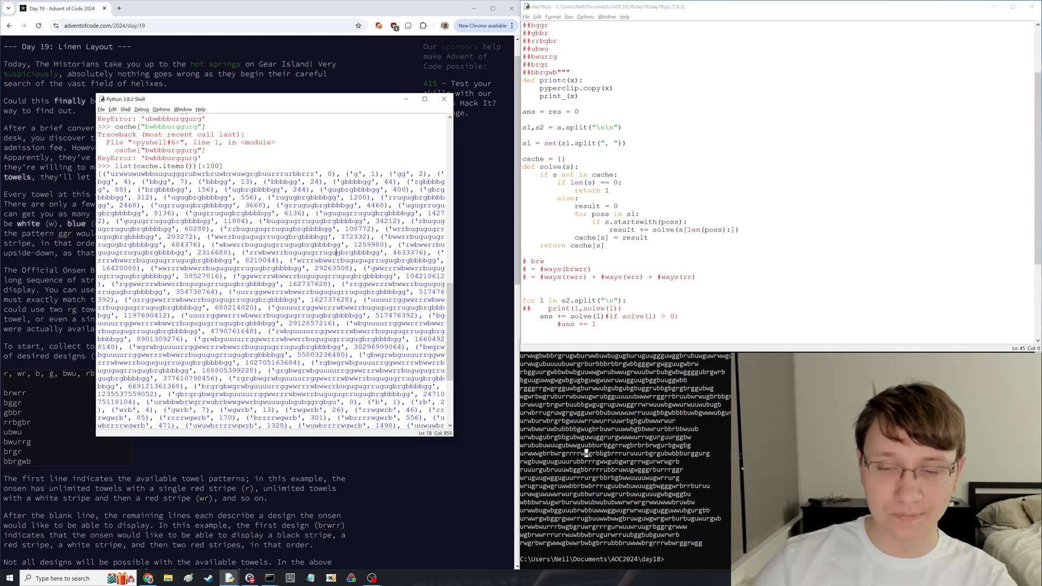
scroll("down", 3)
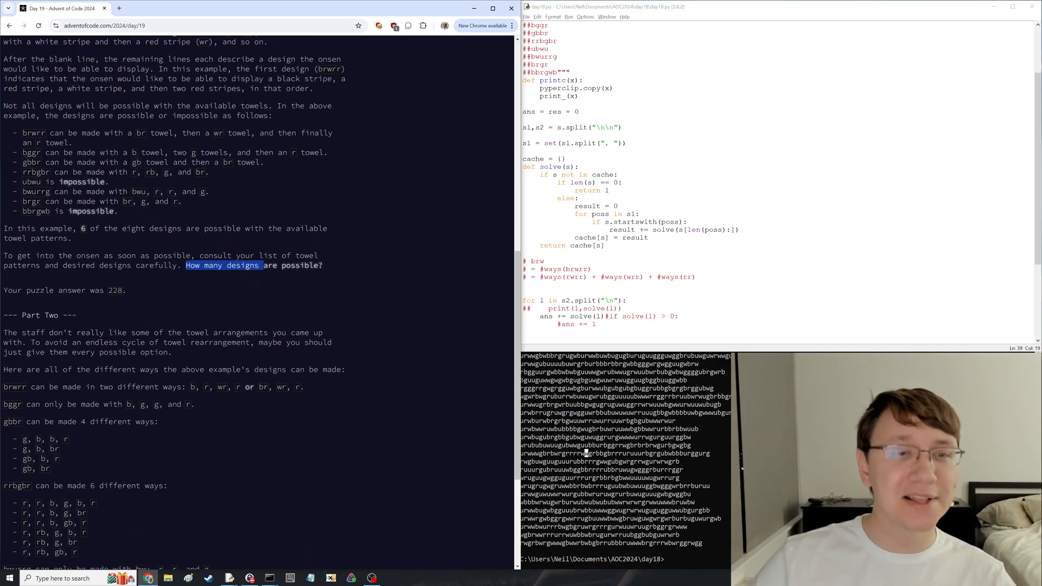
- Scroll to the example input on the Day 19 page and highlight one of the designs
scroll("down", 3)
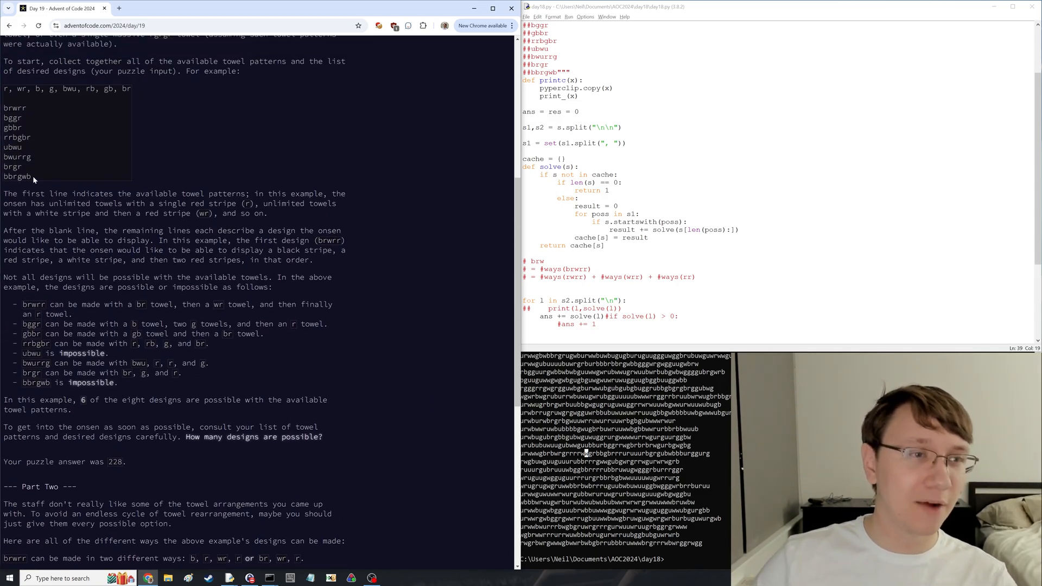
double_click(15, 137)
type("s1 = set(s.split(\", \"))")
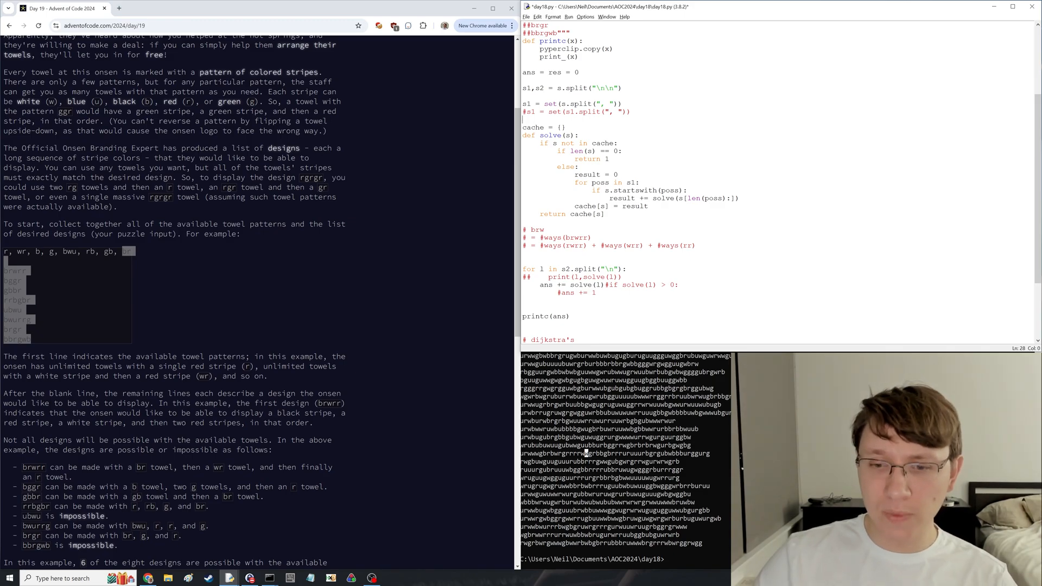
- Evaluate cache["brrwbw"], s1 and "brr" in s1 in the shell to inspect the list-based patterns
scroll("down", 3)
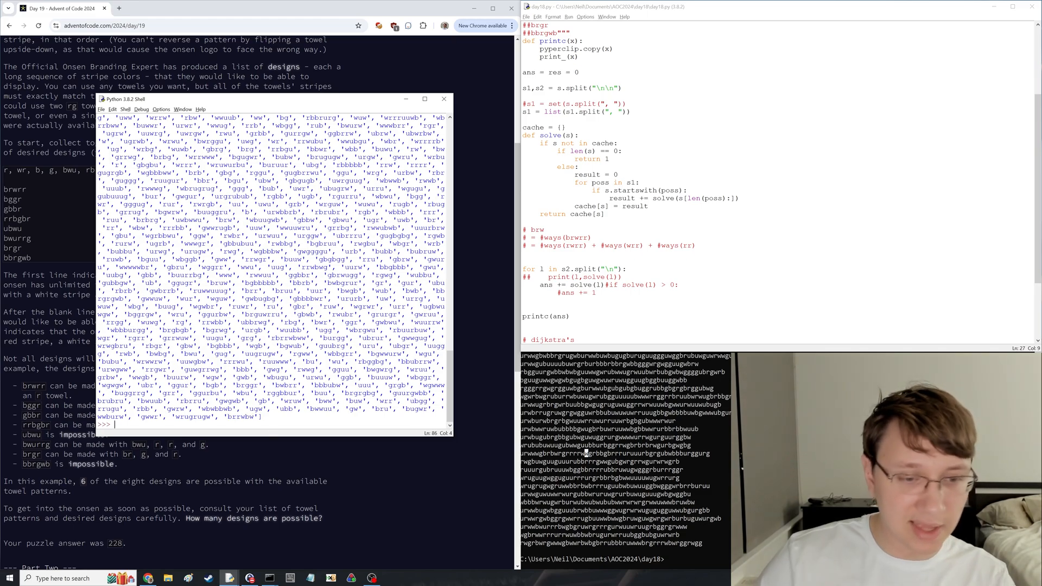
type("cache[\"brrwbw\"]")
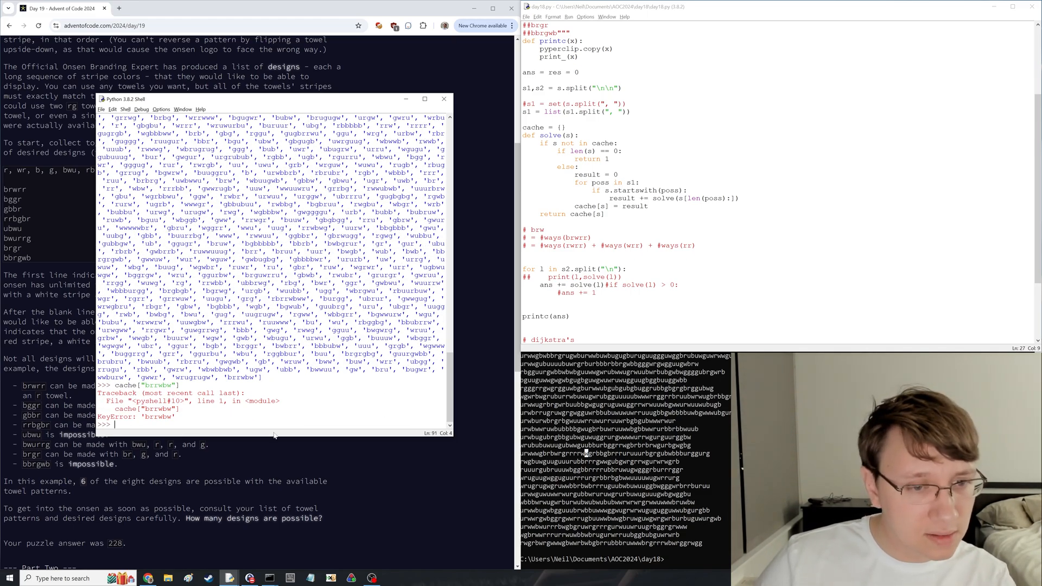
type("s1")
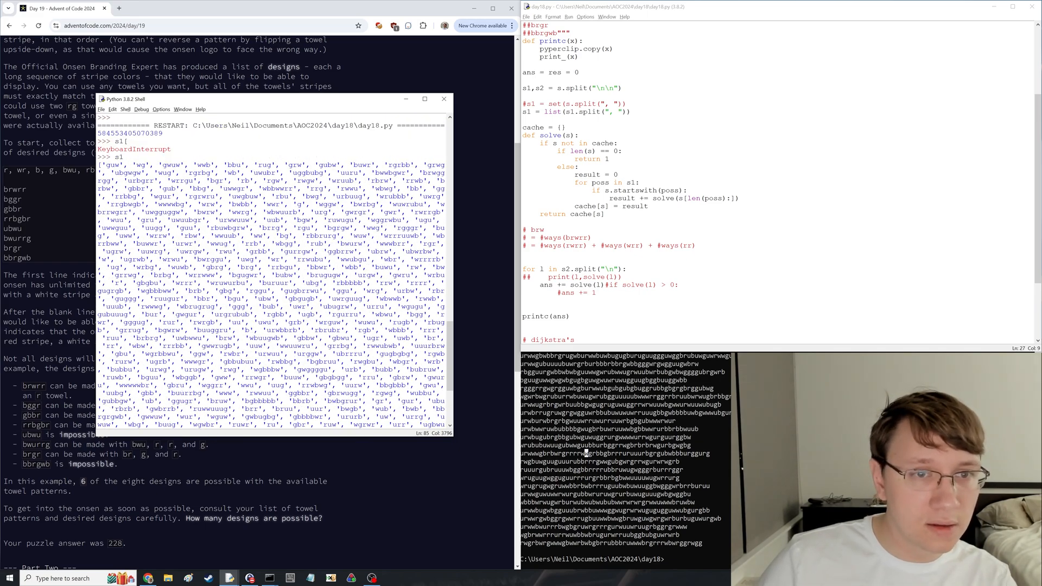
scroll("down", 3)
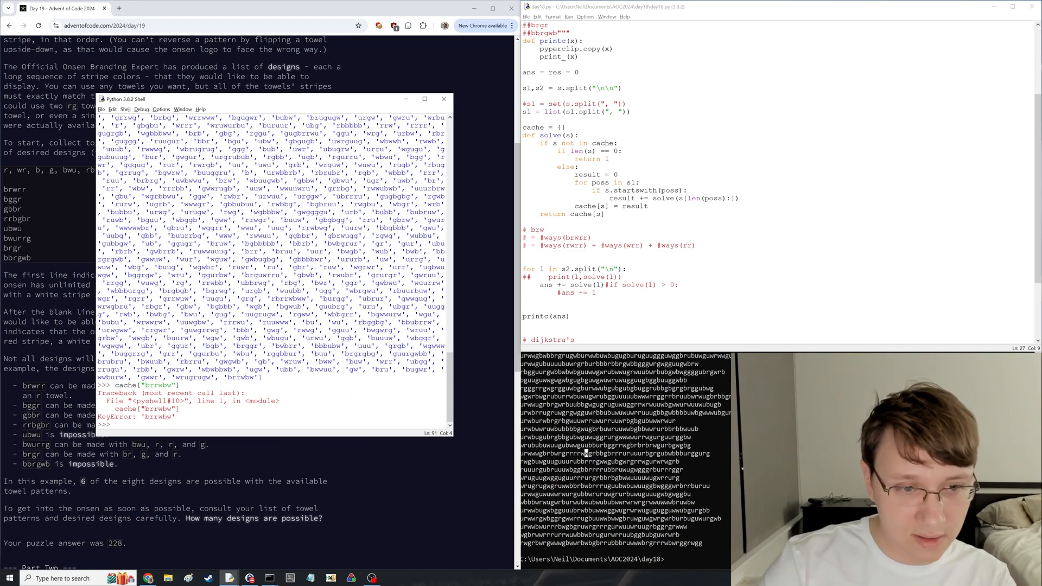
type("\"brr\" in s1")
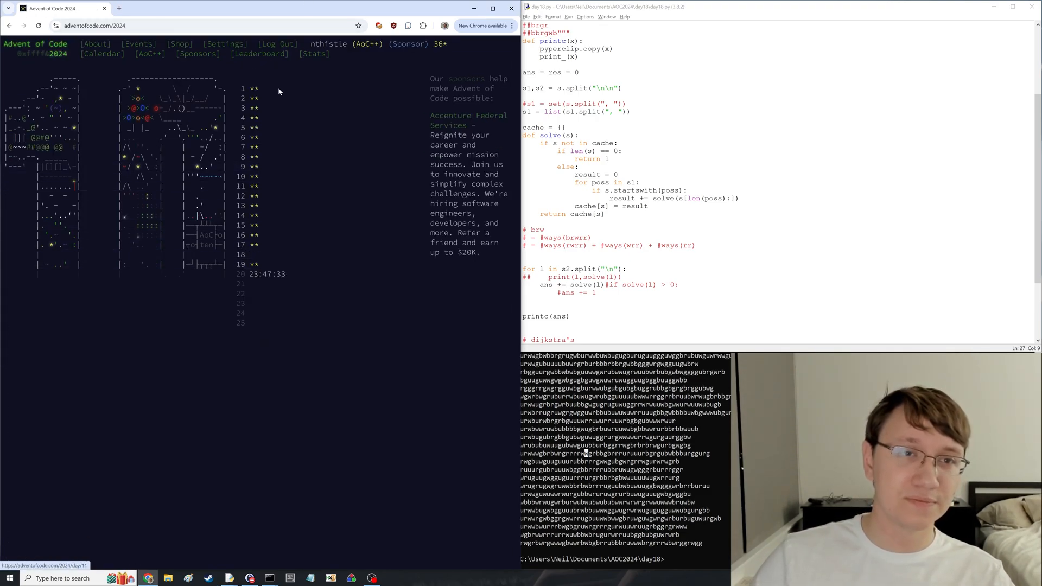
- Open the Advent of Code 2024 calendar showing stars through day 19
left_click(259, 53)
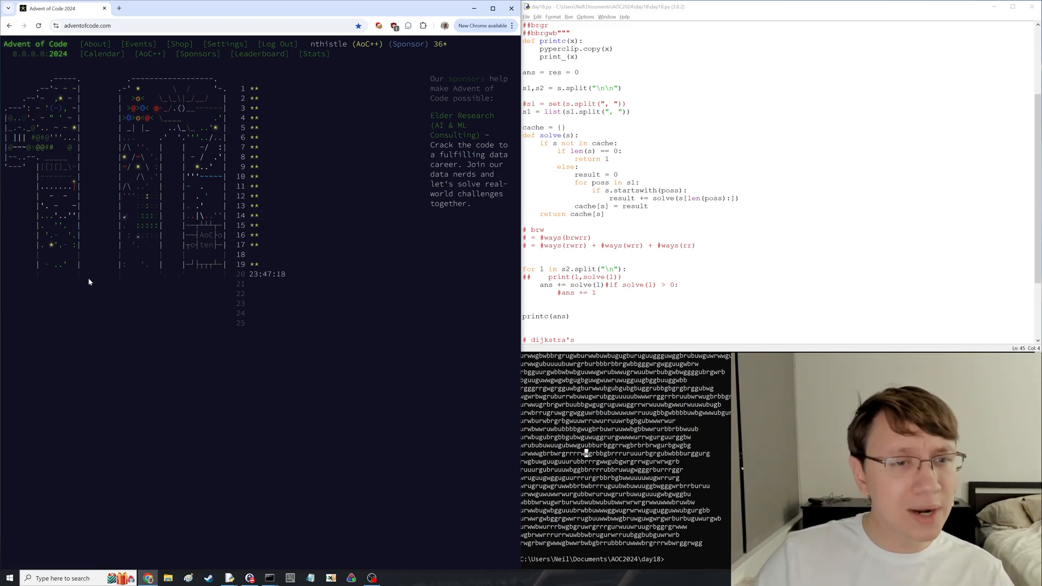
mouse_move(282, 258)
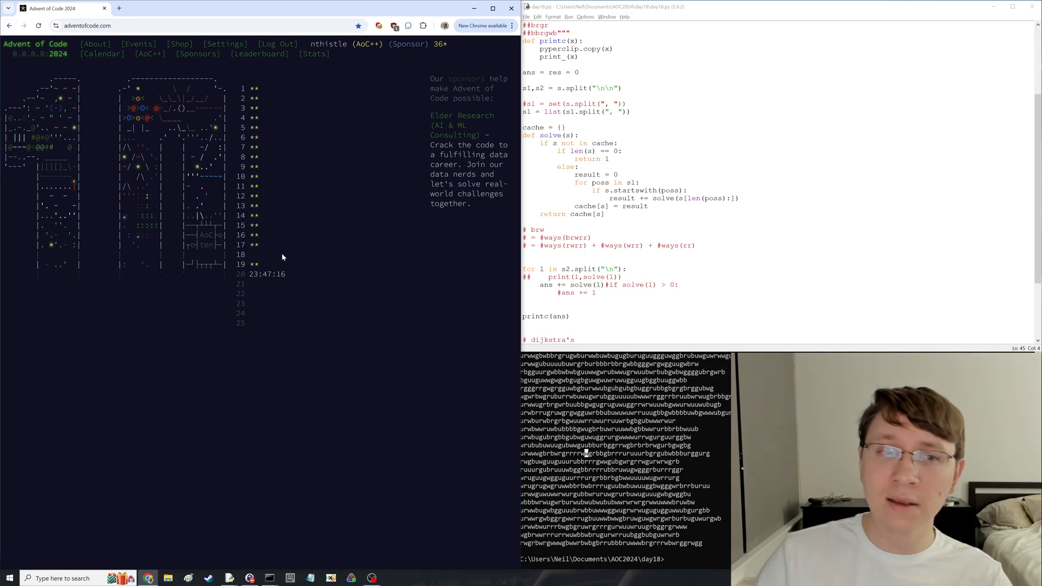
mouse_move(289, 255)
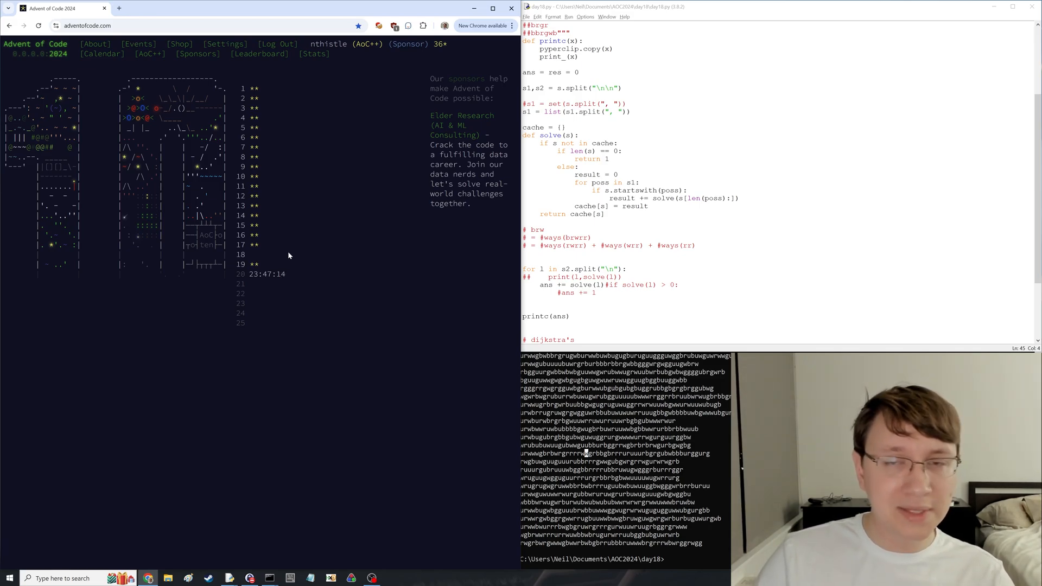